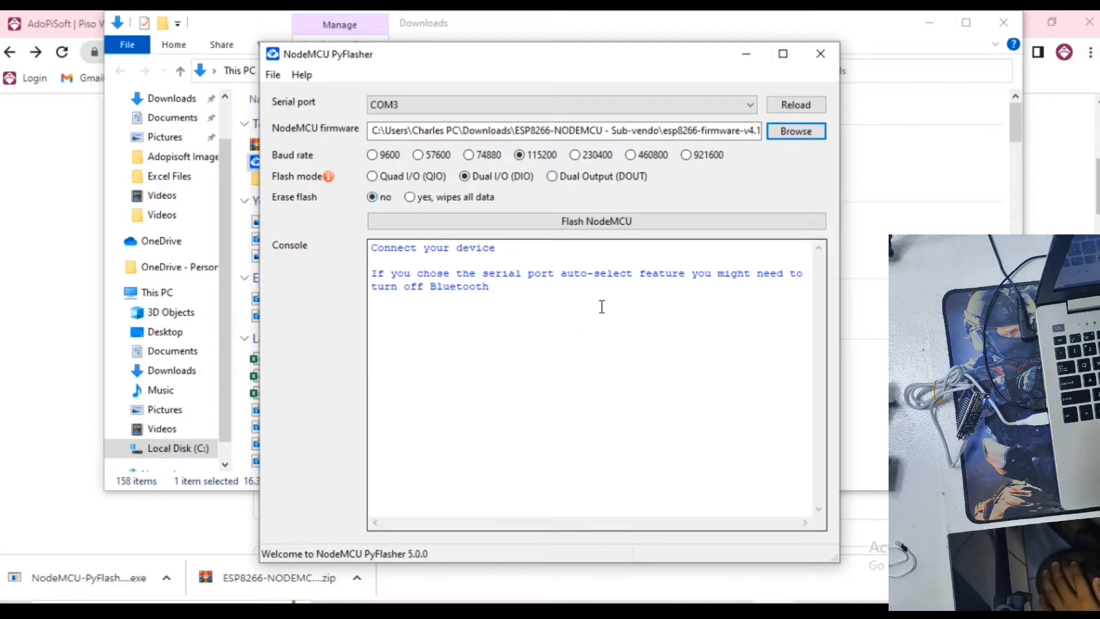
Flash the ESP8266 firmware to the board on COM3 at 115200 baud until flashing succeeds
{"action": "left_click", "coordinate": [596, 221]}
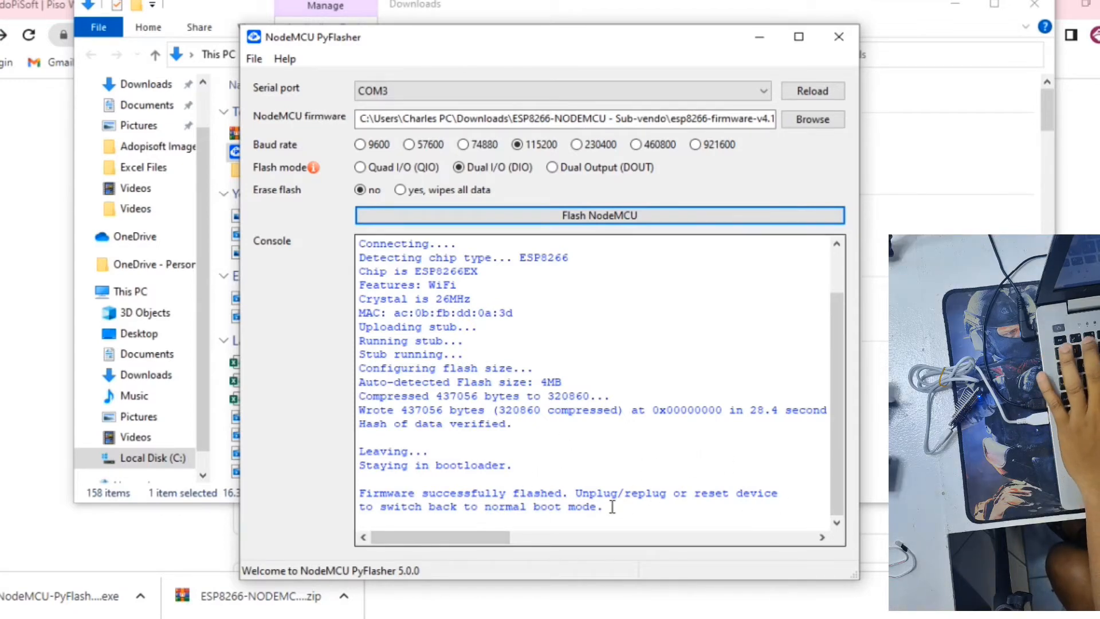
{"action": "left_click", "coordinate": [838, 36]}
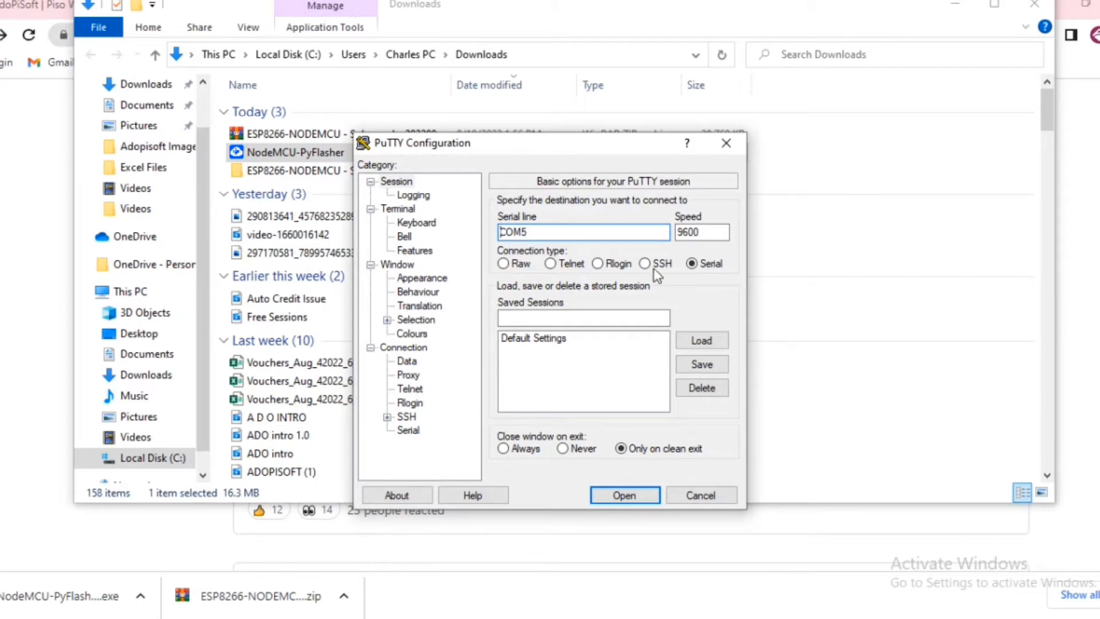
Open a COM3 serial session at 9600 baud with Implicit LF in every CR enabled
{"action": "type", "text": "COM3"}
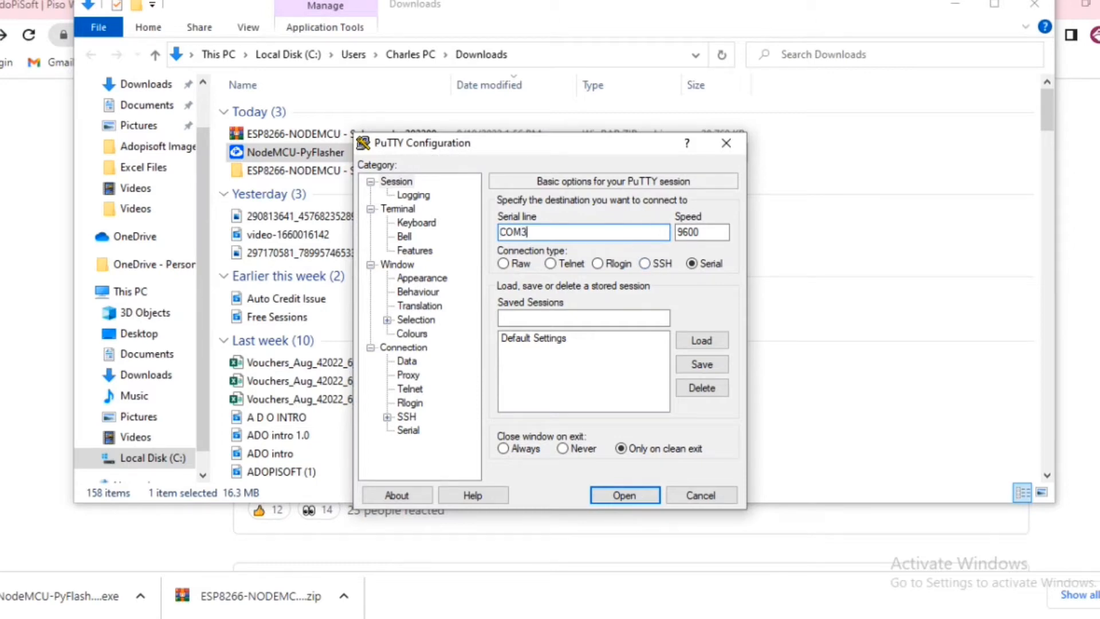
{"action": "left_click", "coordinate": [710, 232]}
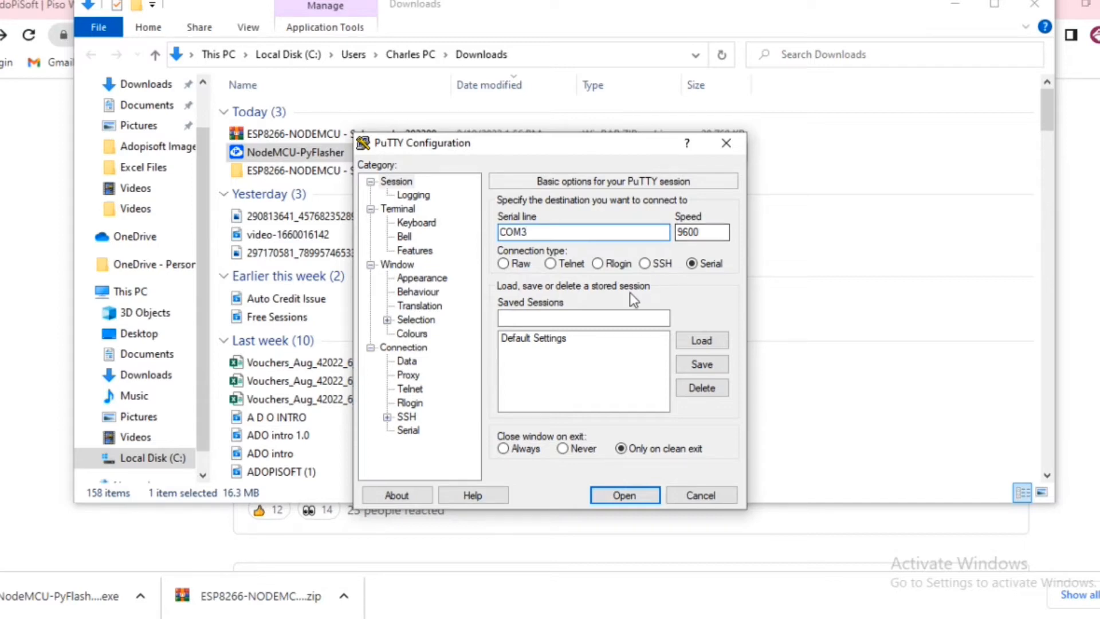
{"action": "left_click", "coordinate": [397, 208]}
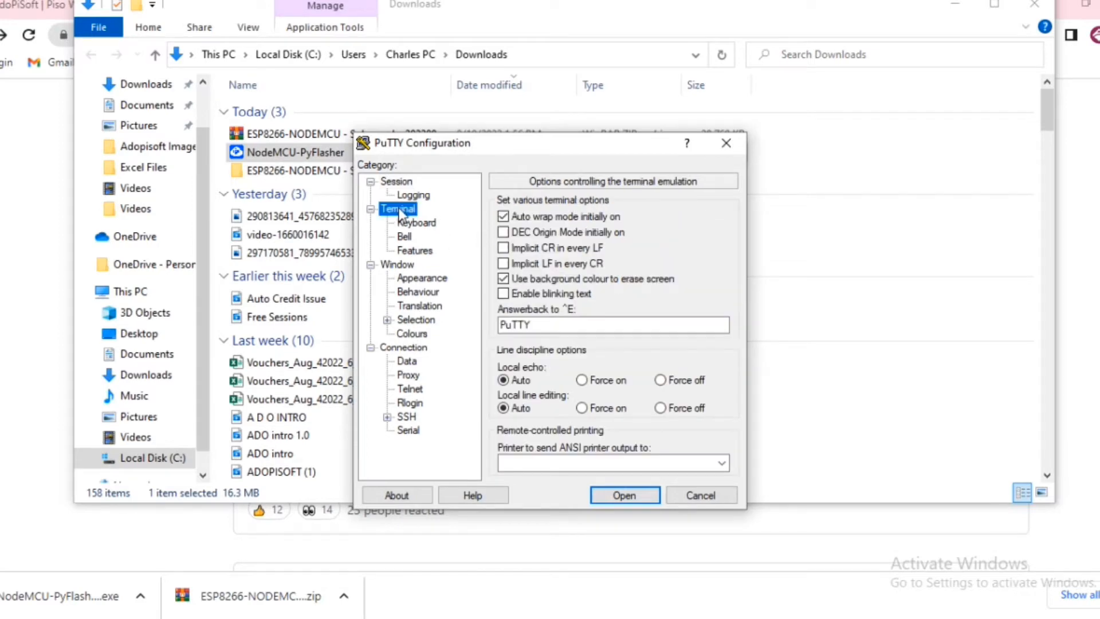
{"action": "left_click", "coordinate": [503, 264]}
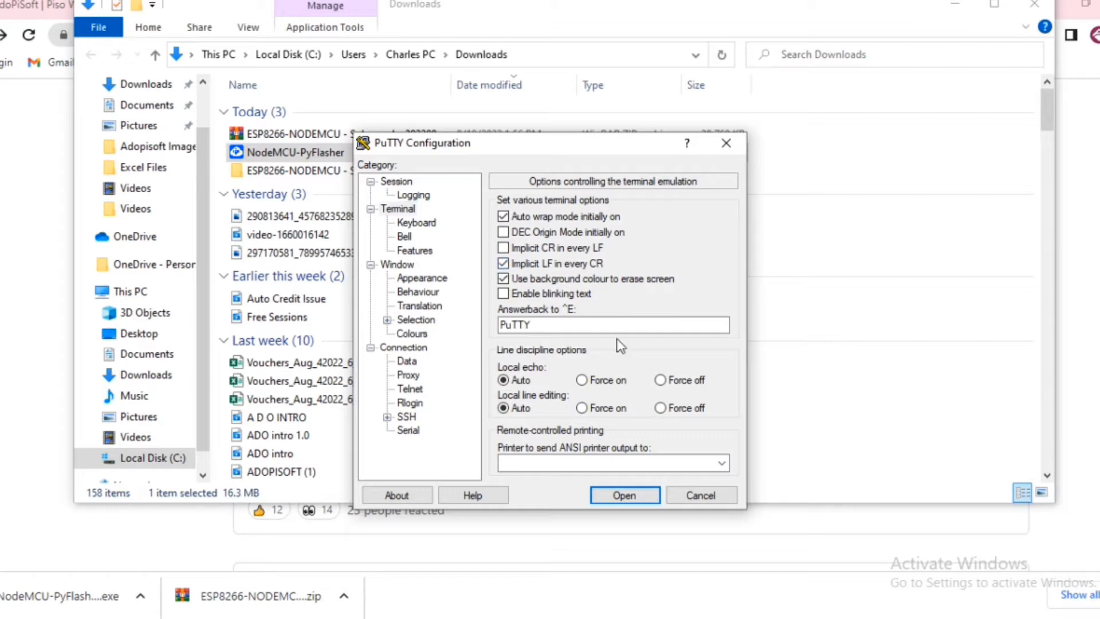
{"action": "left_click", "coordinate": [624, 495]}
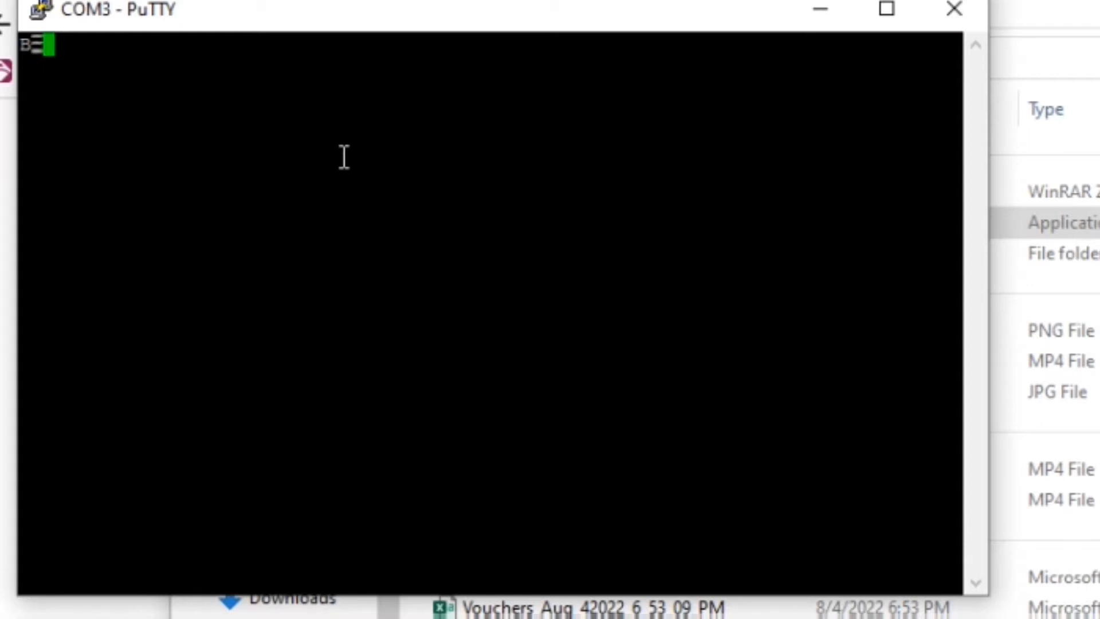
Send the help command and scroll through the AUTO_SCAN to DISCONNECT command list
{"action": "type", "text": "hel"}
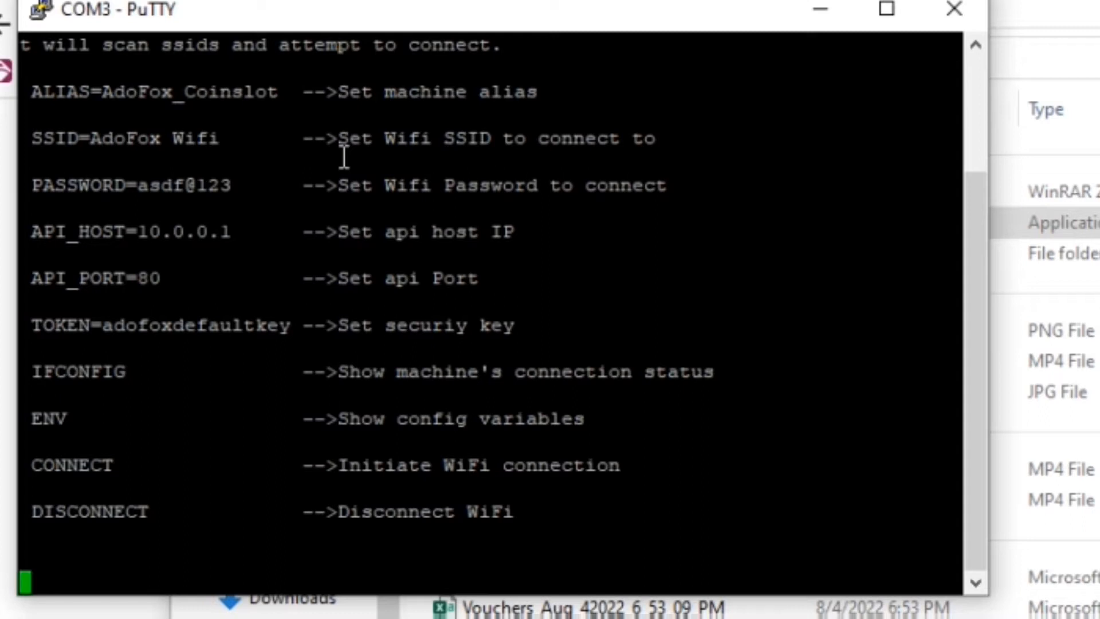
{"action": "key", "text": "Ctrl+j"}
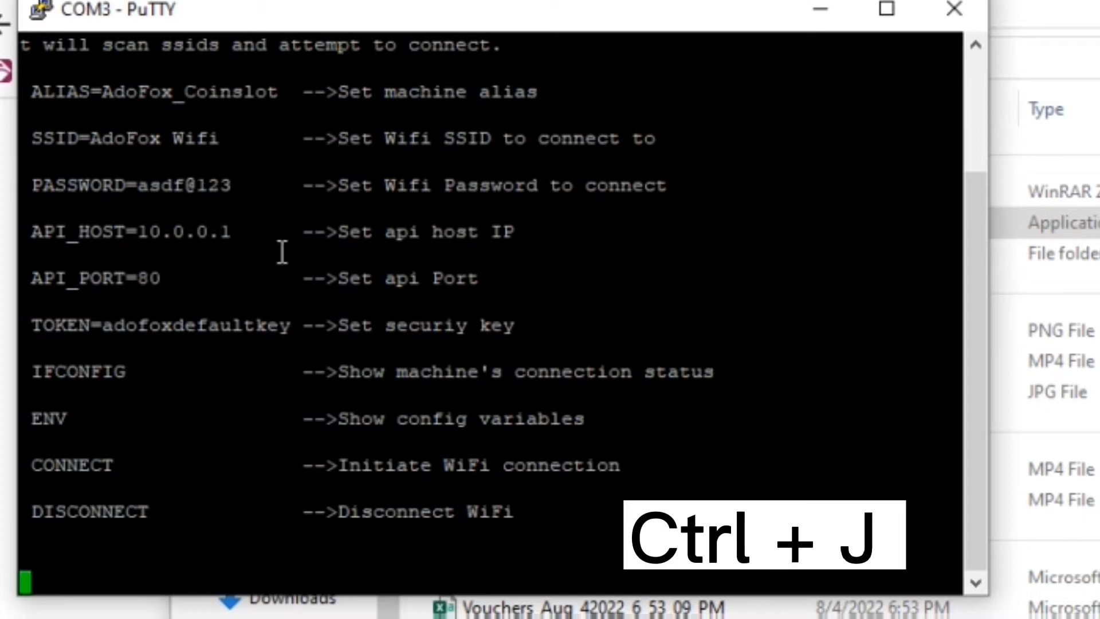
{"action": "type", "text": "help"}
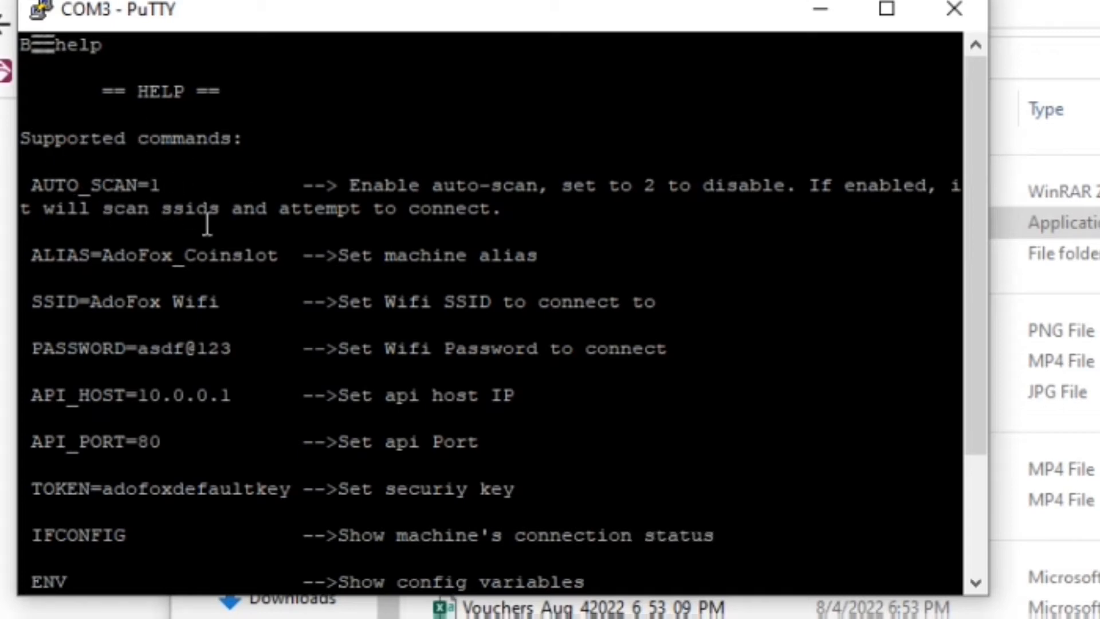
{"action": "mouse_move", "coordinate": [82, 318]}
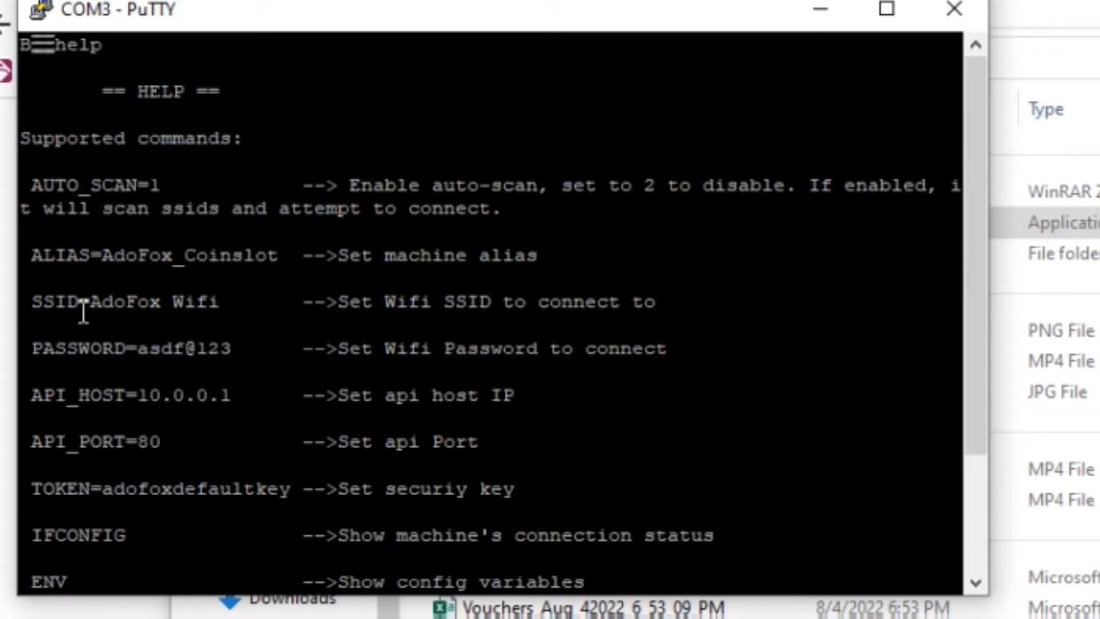
{"action": "scroll", "scroll_direction": "down", "scroll_amount": 3}
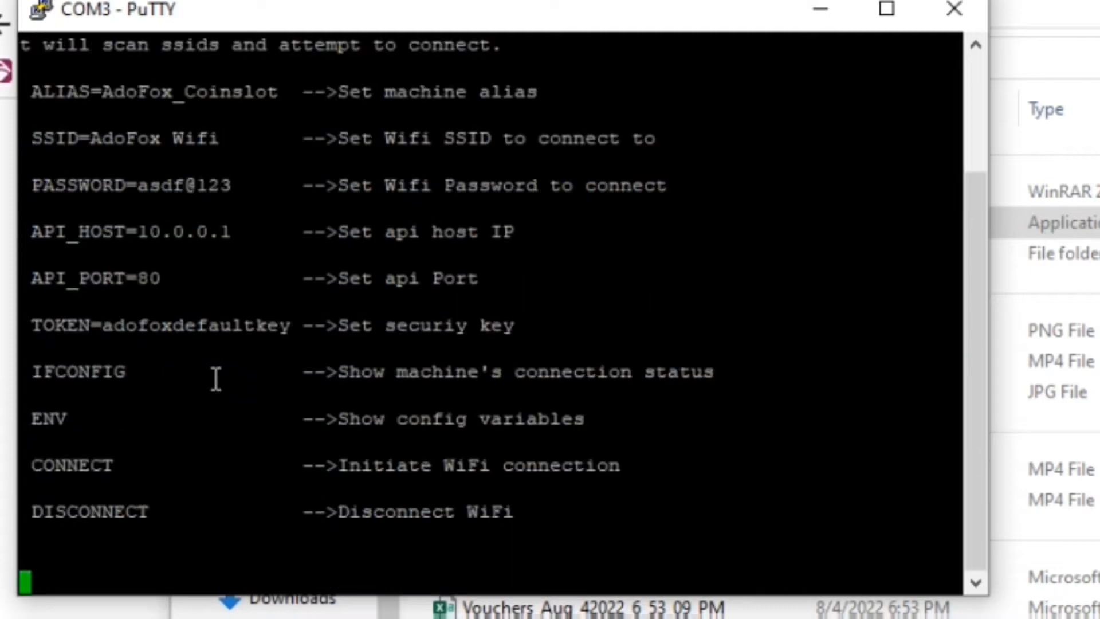
{"action": "mouse_move", "coordinate": [120, 389]}
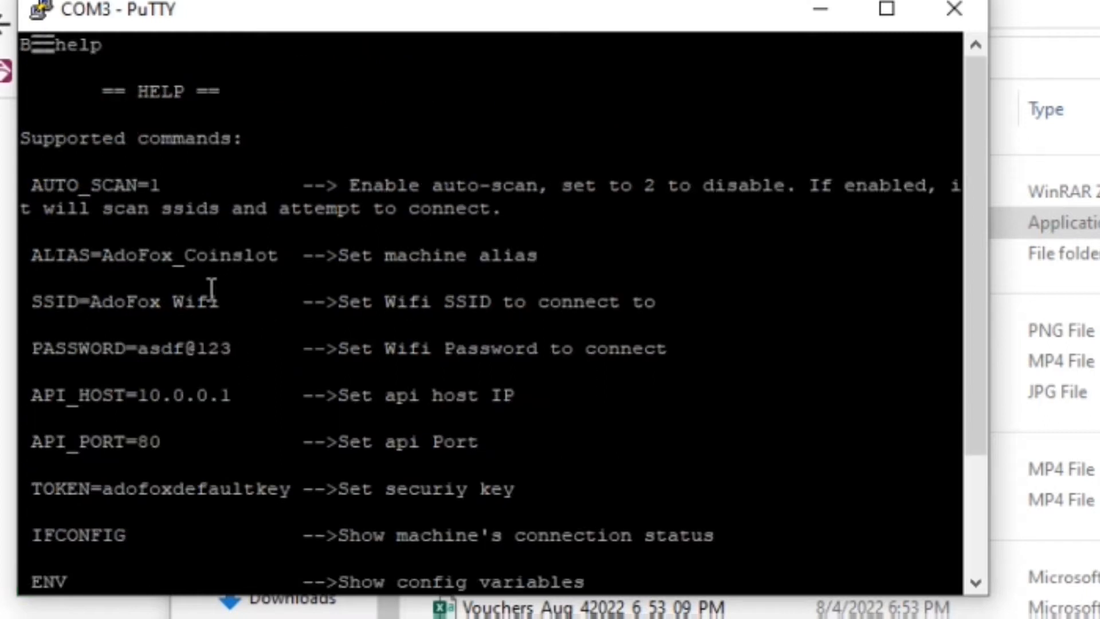
{"action": "mouse_move", "coordinate": [153, 185]}
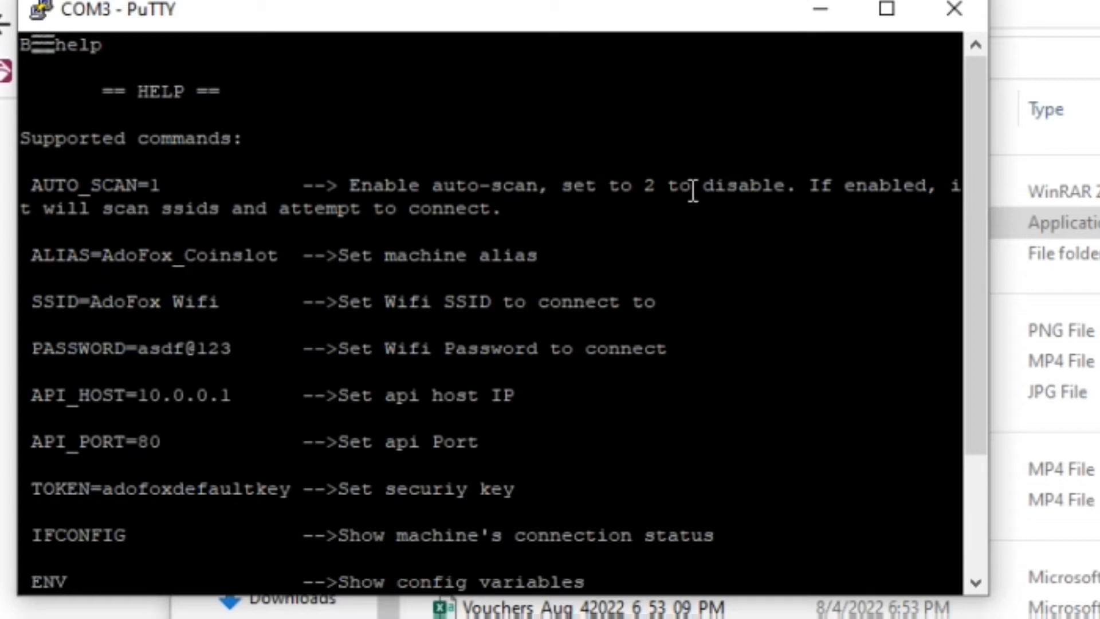
{"action": "mouse_move", "coordinate": [240, 317]}
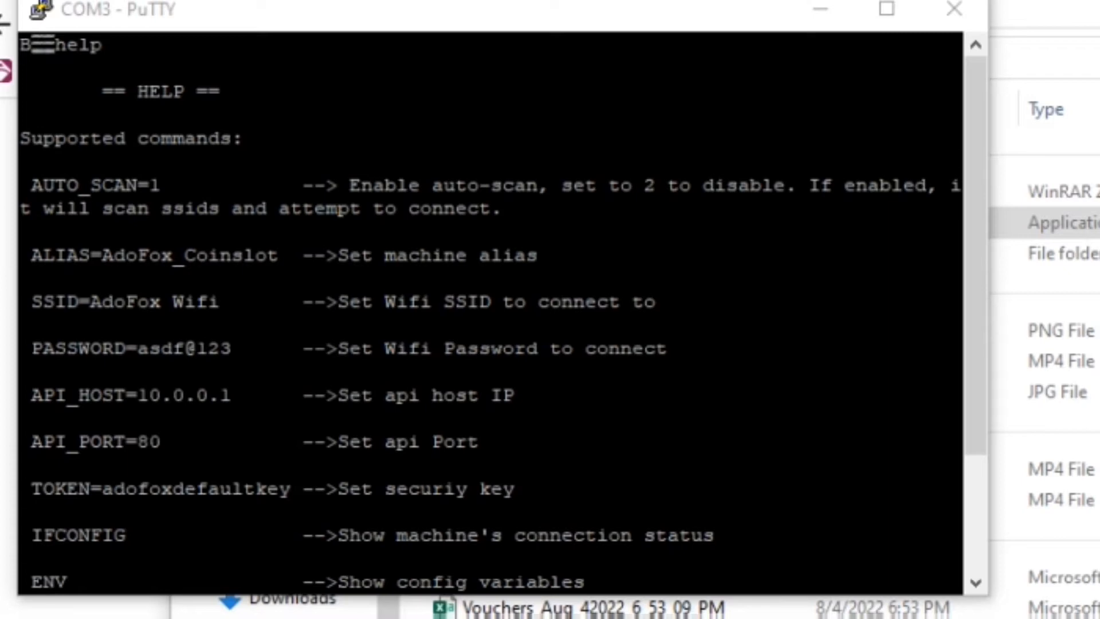
{"action": "mouse_move", "coordinate": [660, 512]}
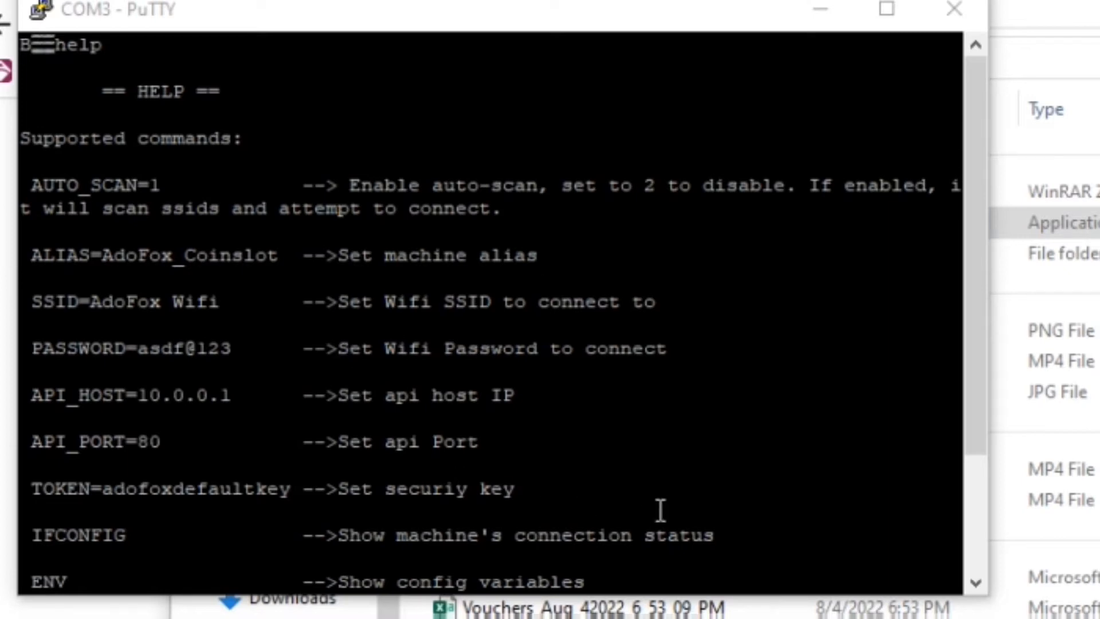
{"action": "scroll", "scroll_direction": "down", "scroll_amount": 3}
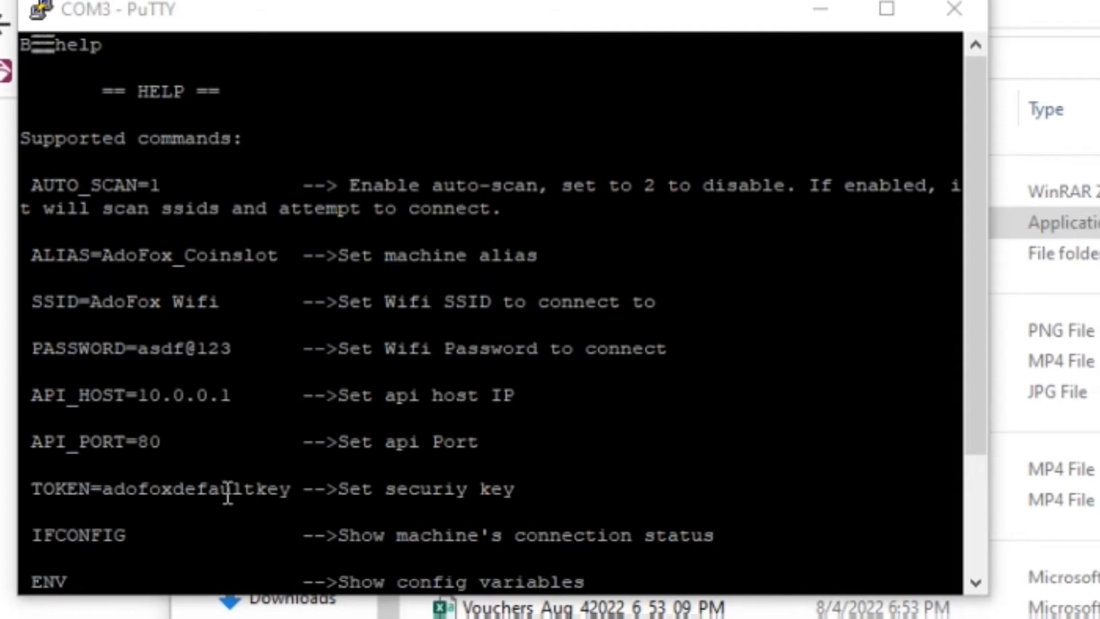
{"action": "scroll", "scroll_direction": "down", "scroll_amount": 3}
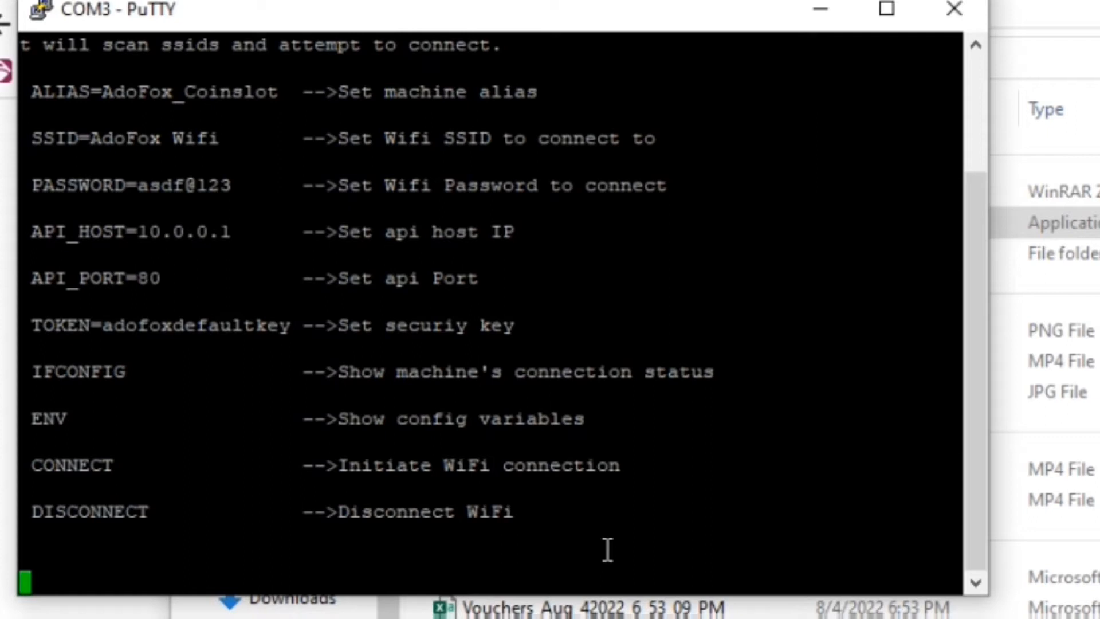
{"action": "mouse_move", "coordinate": [173, 584]}
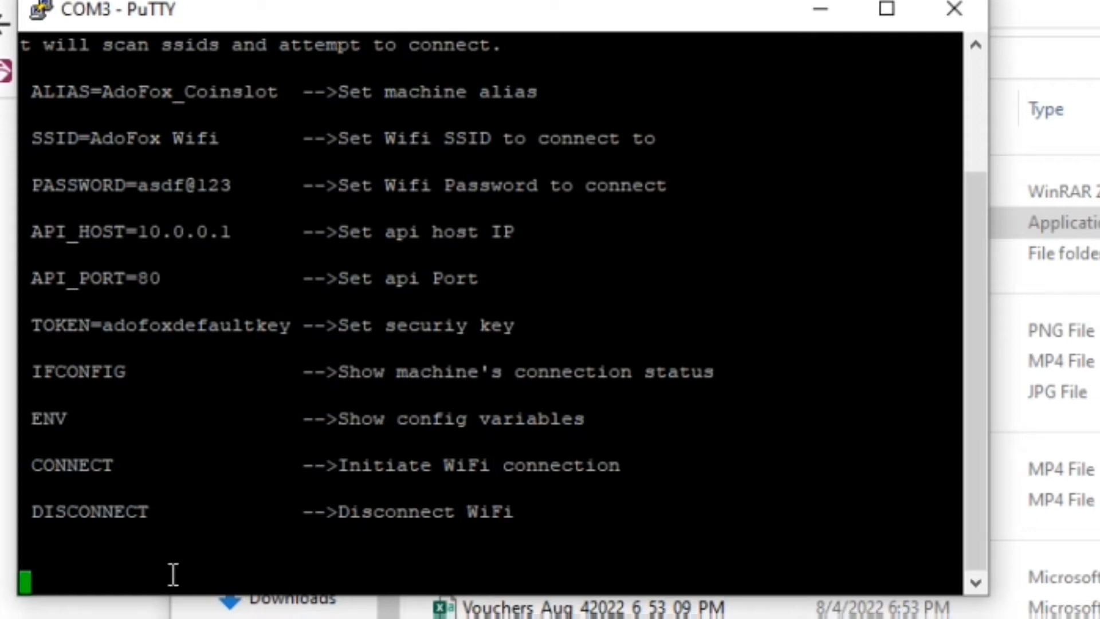
{"action": "mouse_move", "coordinate": [189, 454]}
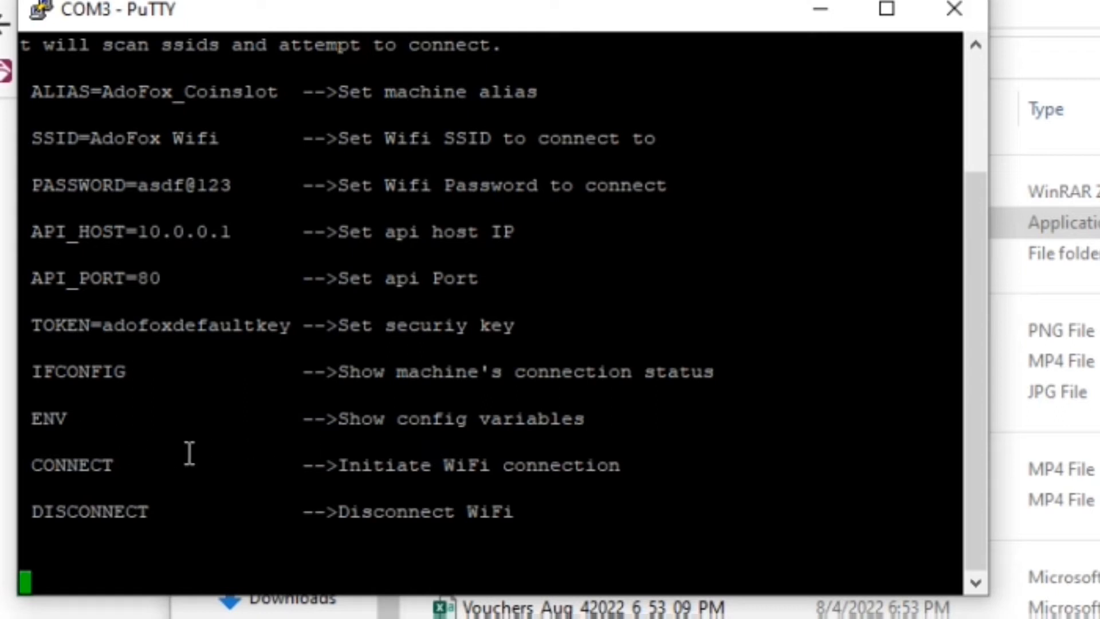
{"action": "mouse_move", "coordinate": [75, 439]}
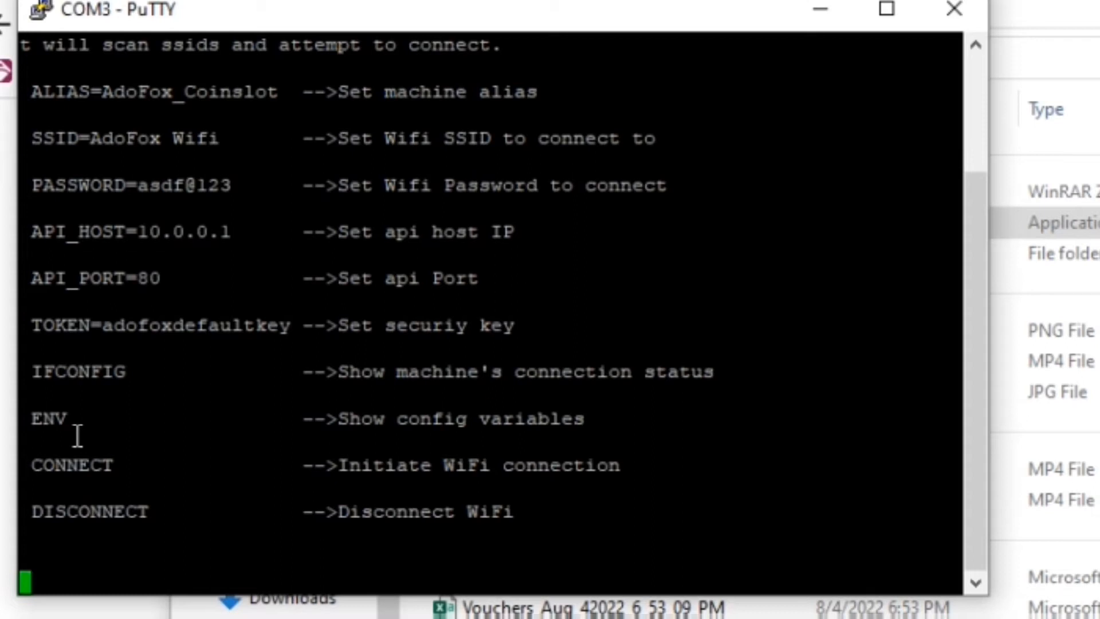
{"action": "mouse_move", "coordinate": [98, 372]}
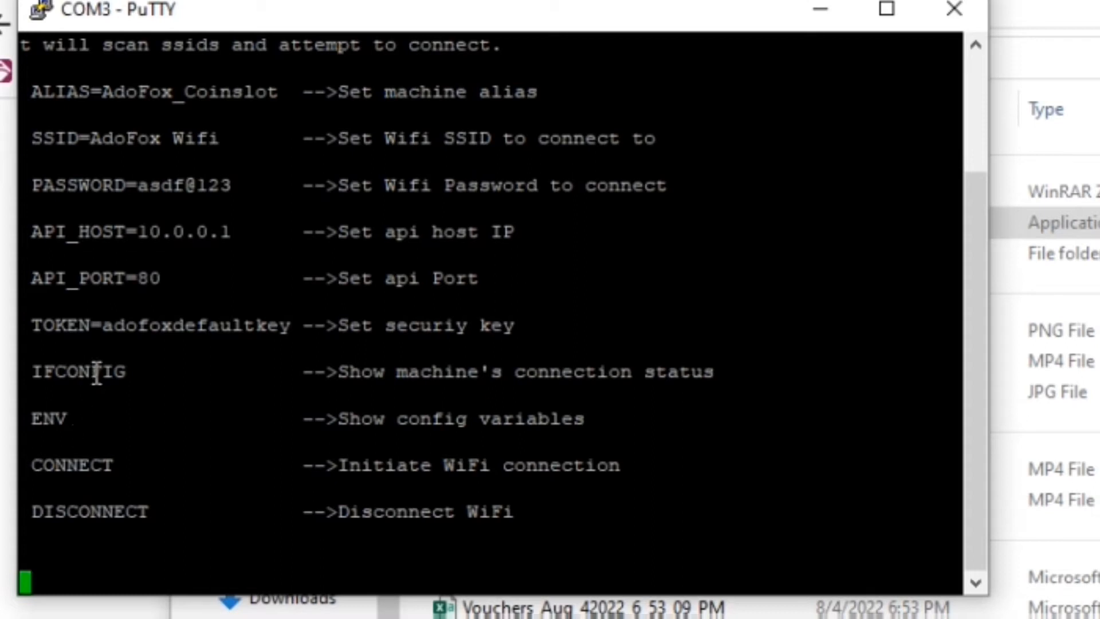
Run ifconfig to show IP 10.0.0.13 with tunnel connected, then begin typing ssid
{"action": "type", "text": "ifc"}
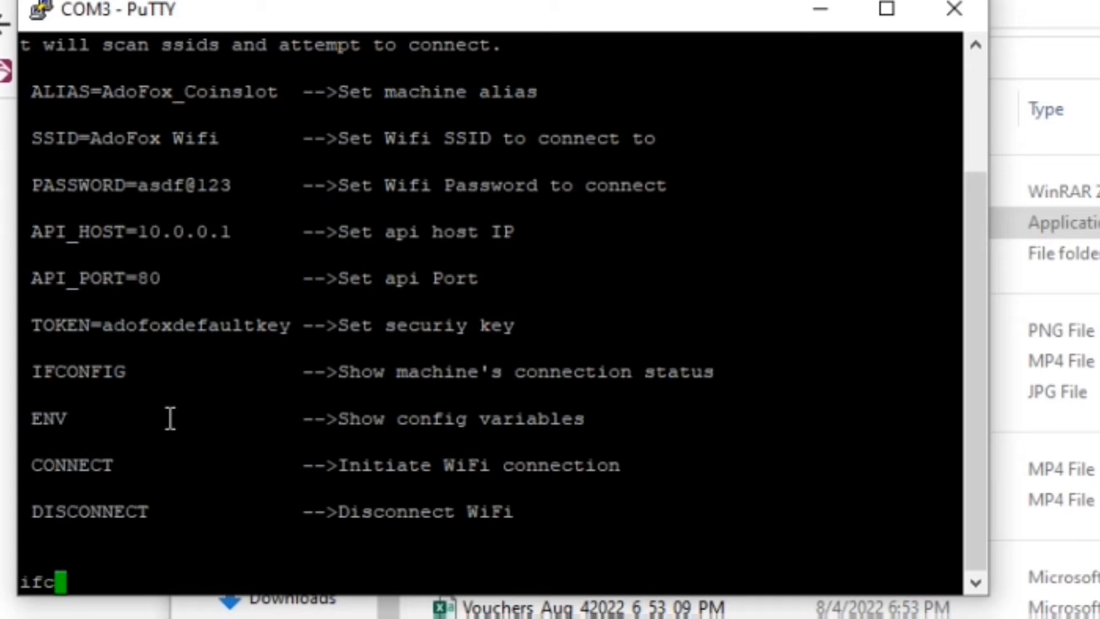
{"action": "type", "text": "onfig"}
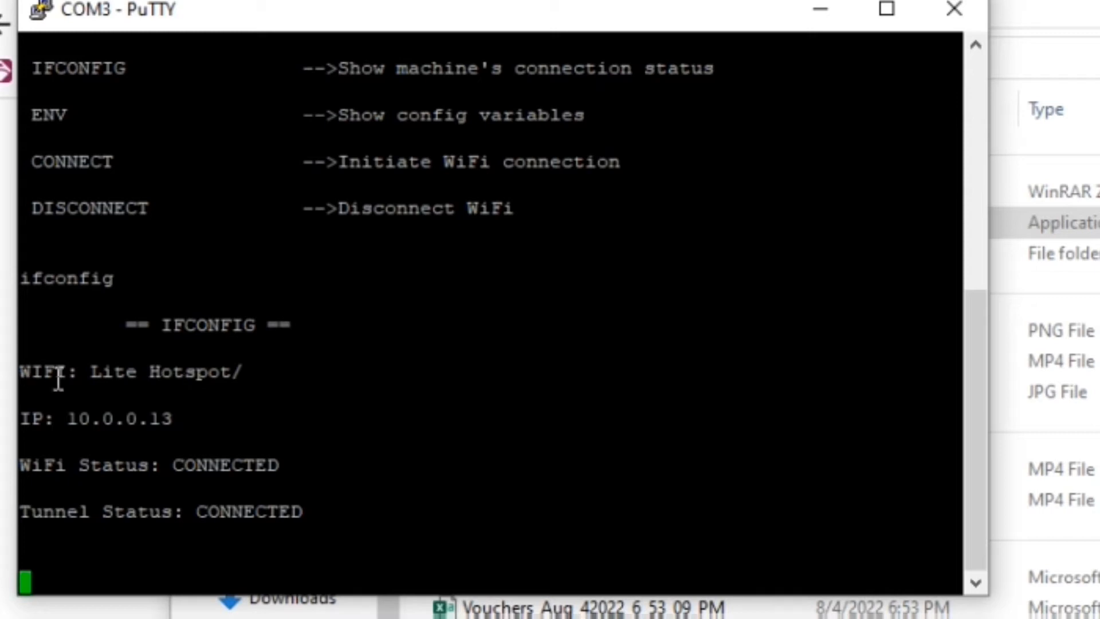
{"action": "mouse_move", "coordinate": [83, 382]}
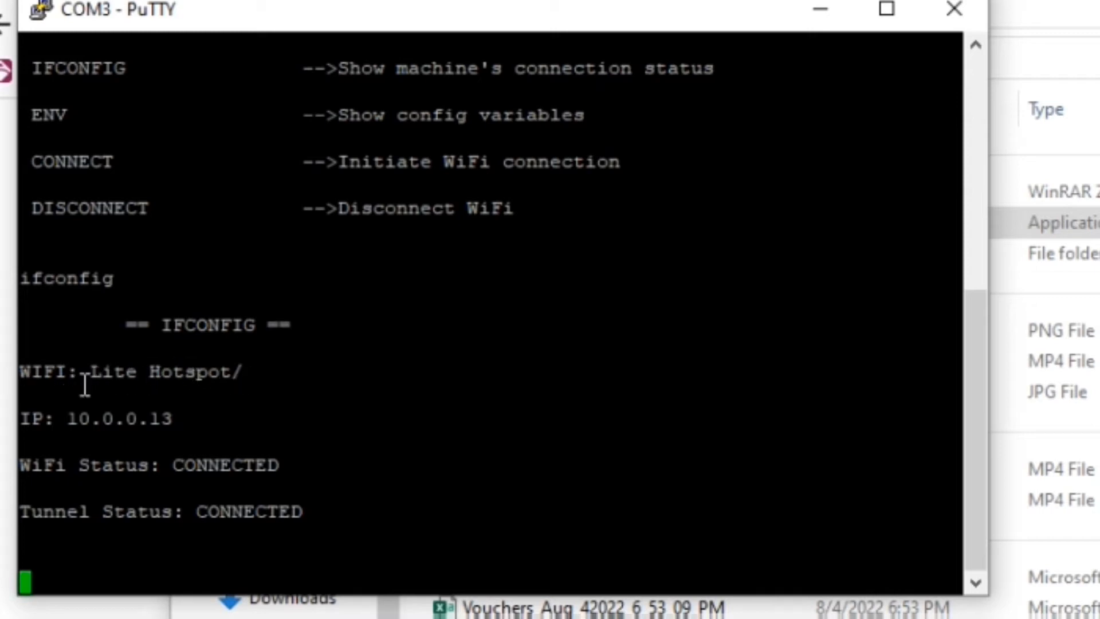
{"action": "mouse_move", "coordinate": [206, 386]}
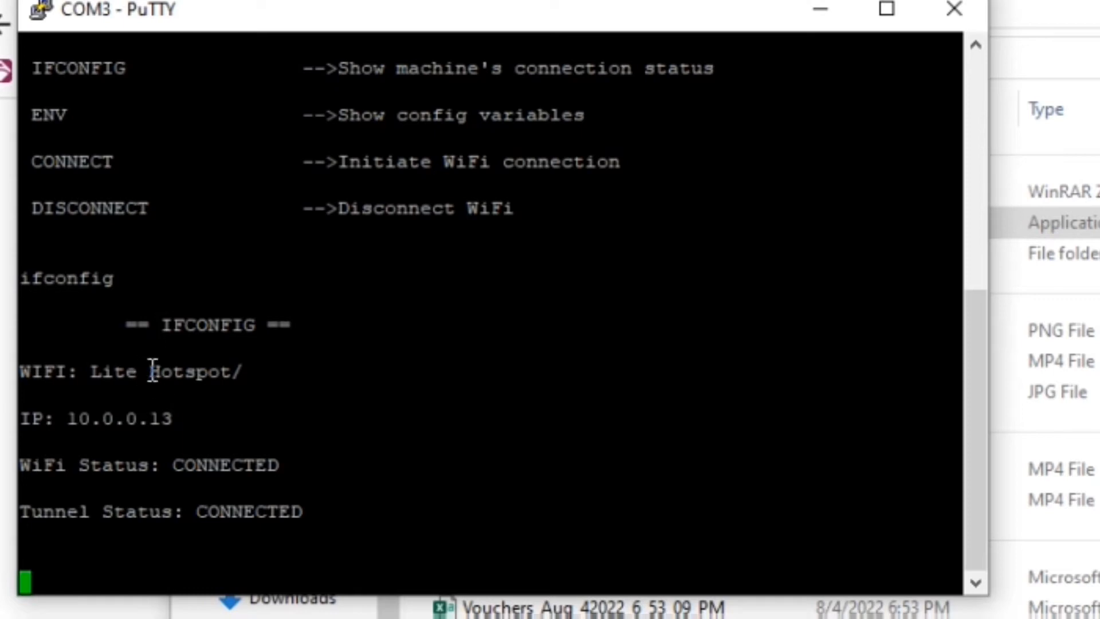
{"action": "mouse_move", "coordinate": [163, 398]}
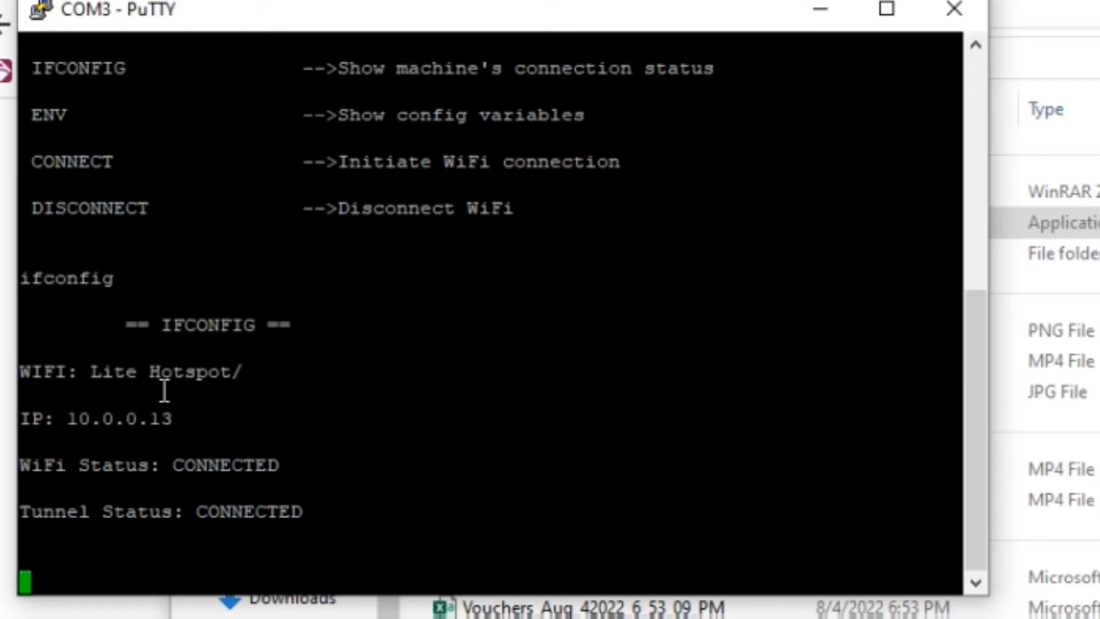
{"action": "type", "text": "ssid"}
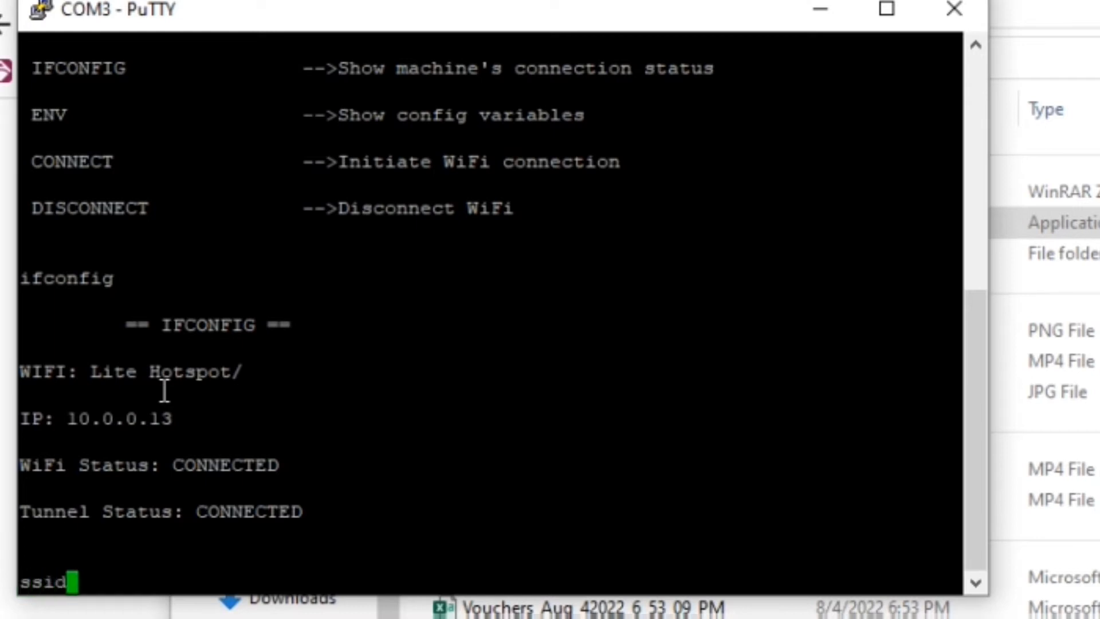
Make a first attempt at entering the SSID value 'ADOPISOFT Hotspot'
{"action": "type", "text": "="}
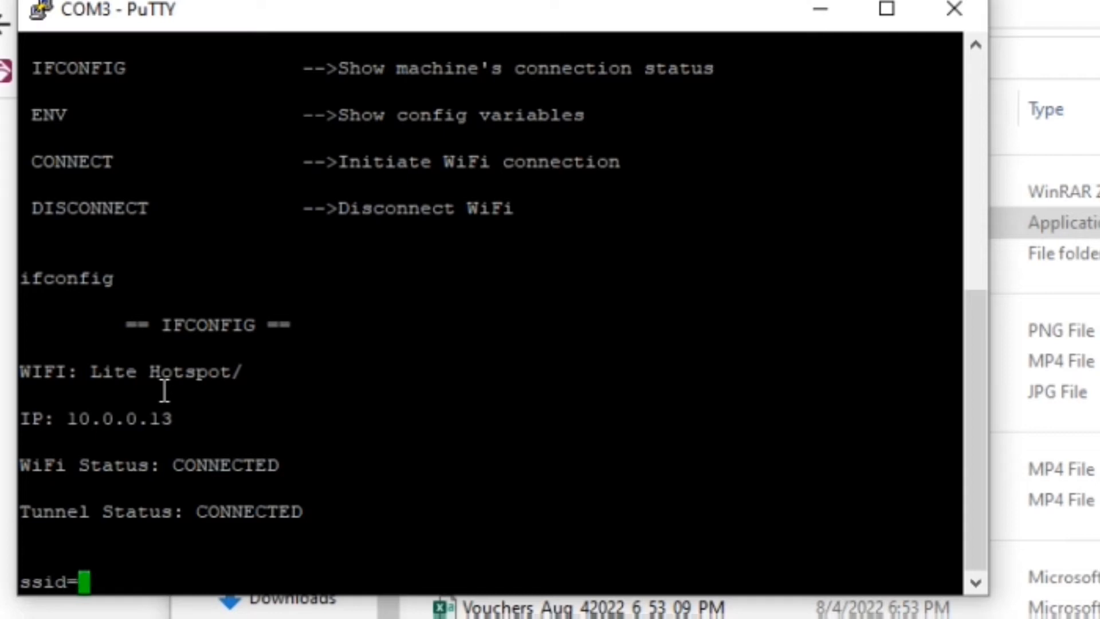
{"action": "type", "text": "HOTSPO"}
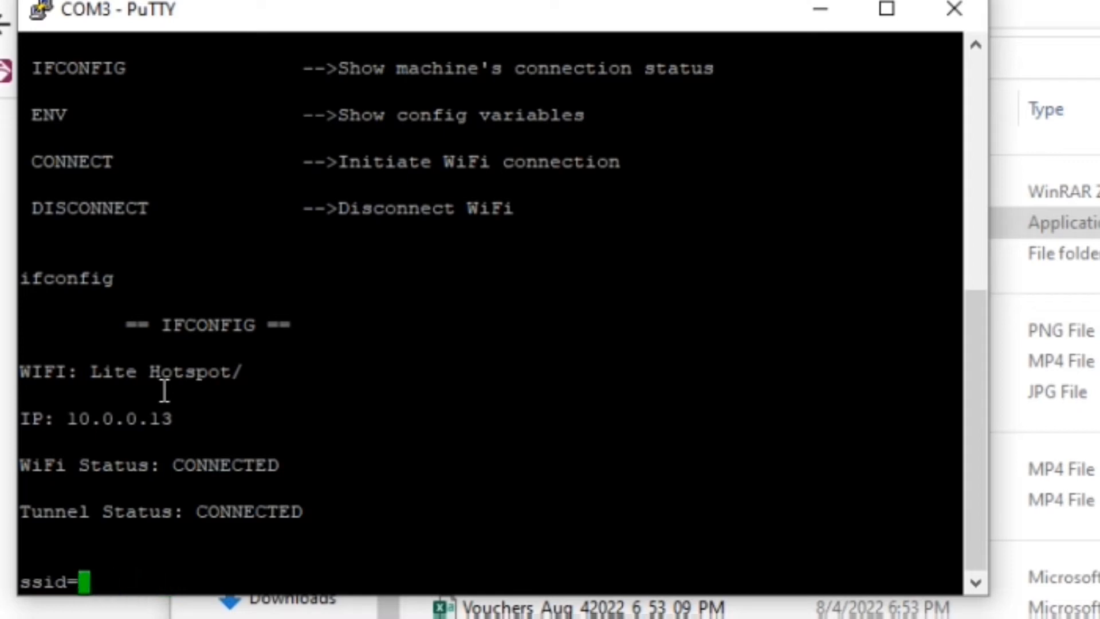
{"action": "type", "text": "ADOPI"}
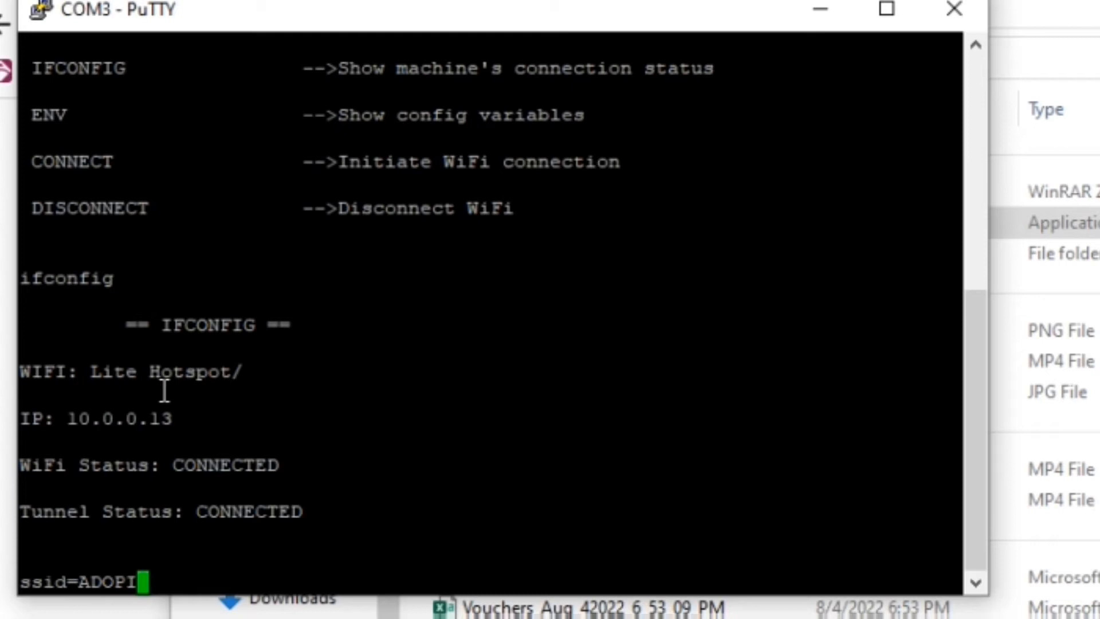
{"action": "type", "text": "SOFT"}
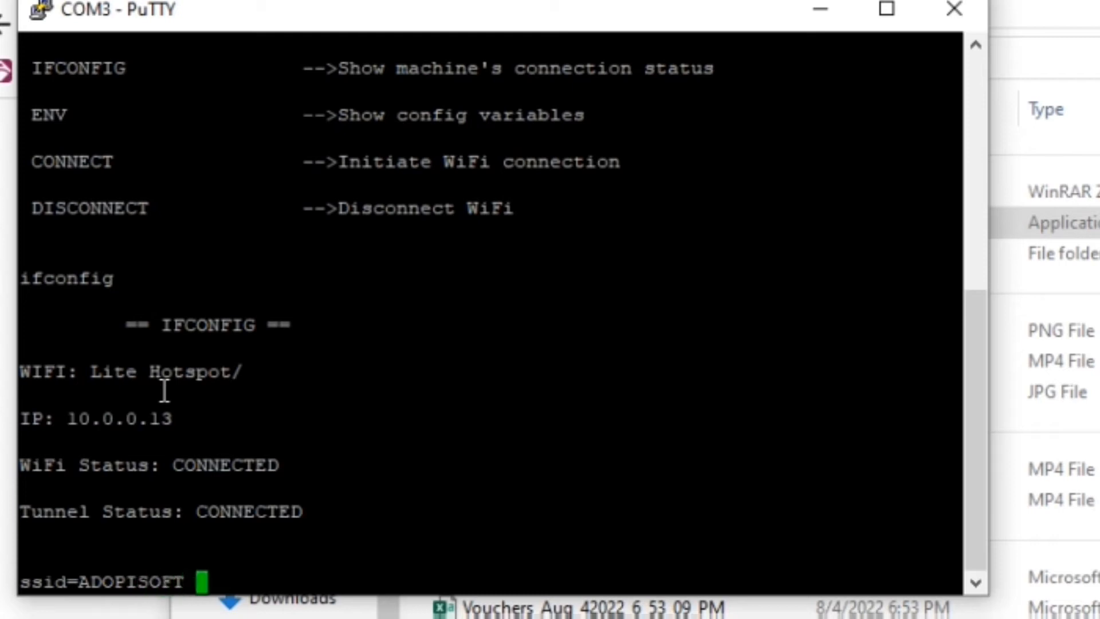
{"action": "type", "text": "Ho"}
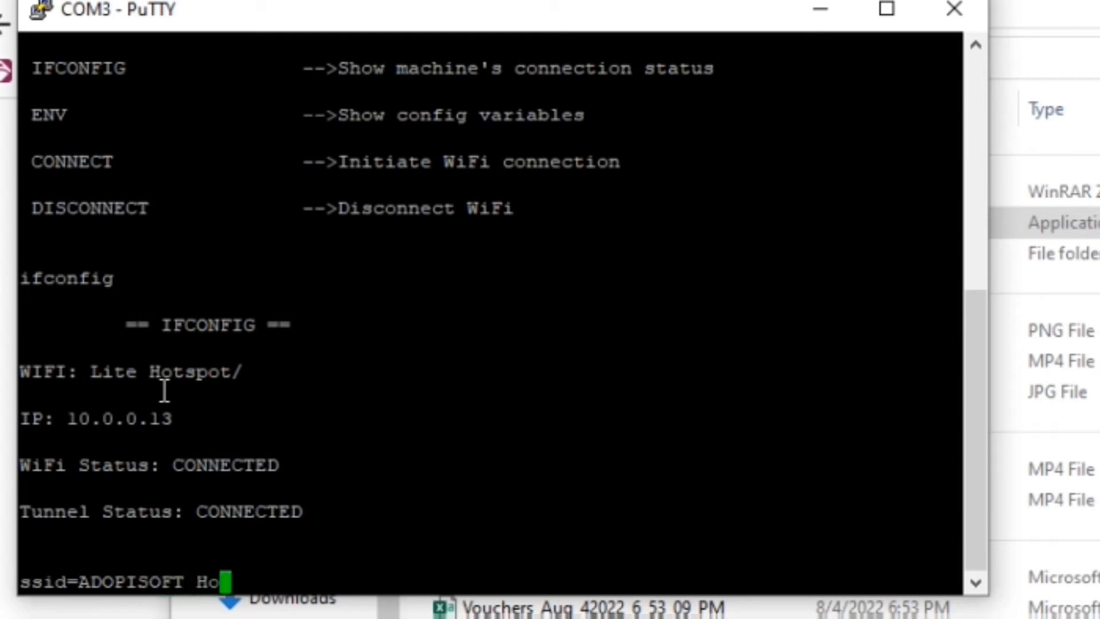
{"action": "type", "text": "tspot"}
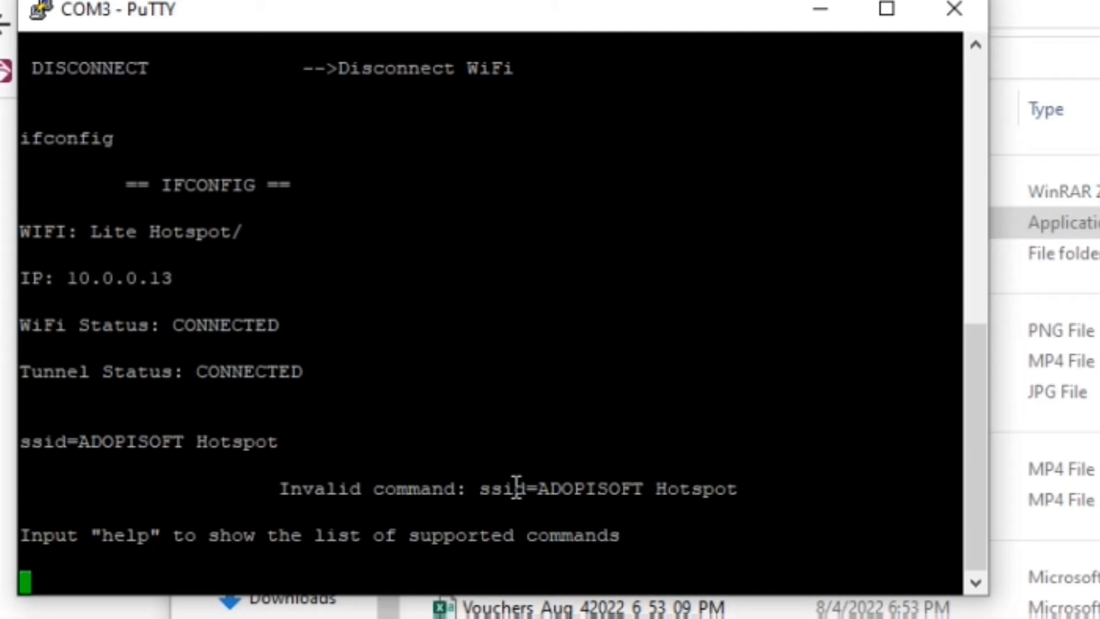
Re-enter SSID=ADOPISOFT Hotspot and run ifconfig to confirm new IP 10.0.0.44
{"action": "type", "text": "SSID"}
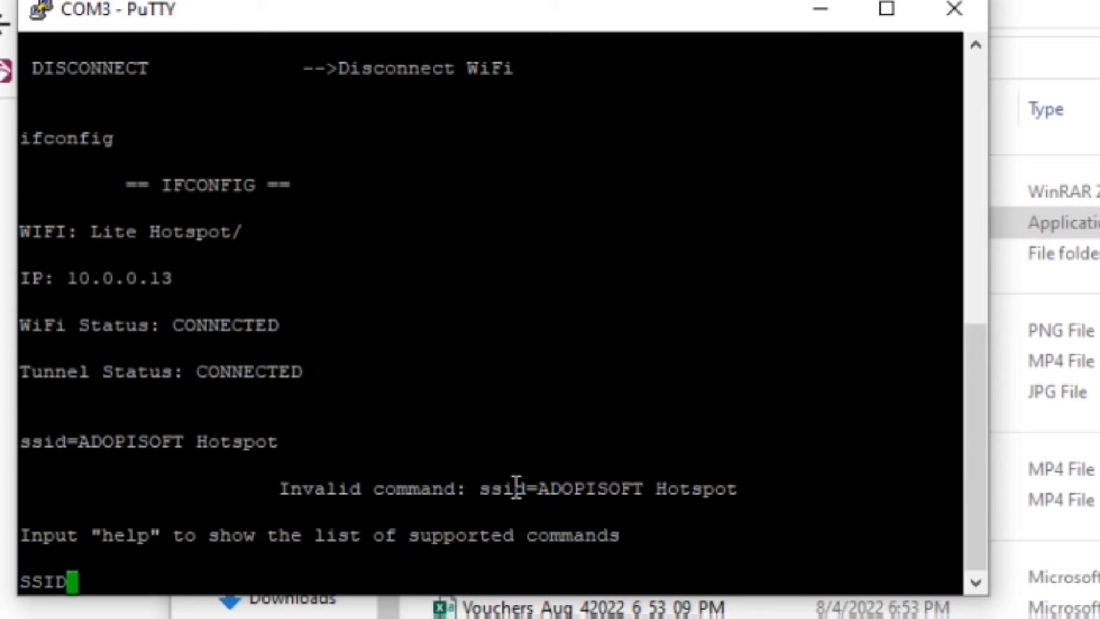
{"action": "mouse_move", "coordinate": [554, 465]}
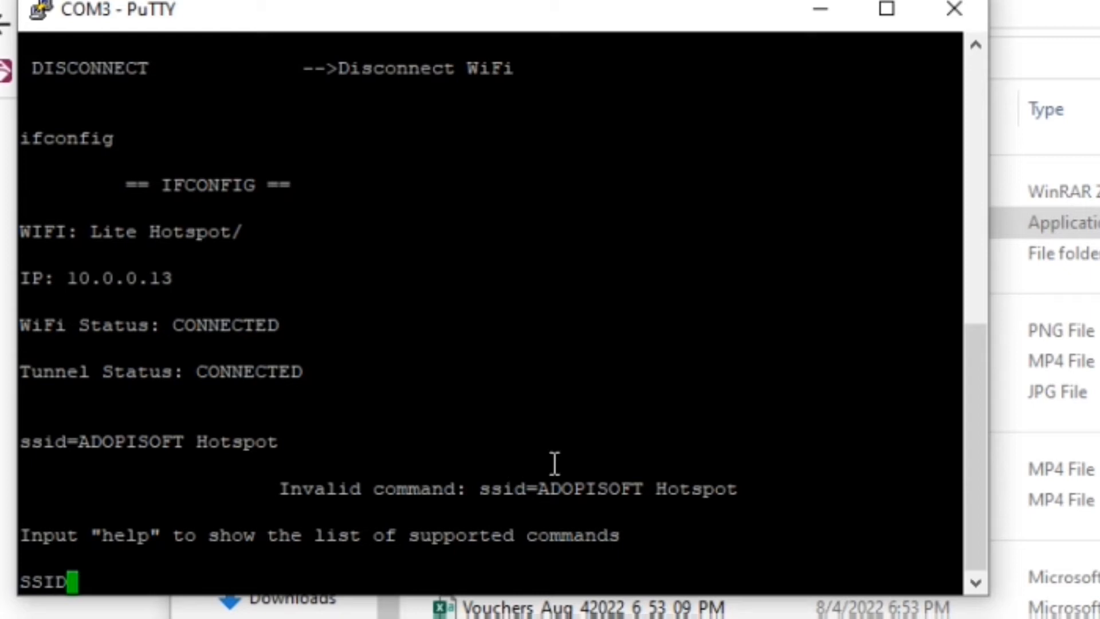
{"action": "mouse_move", "coordinate": [559, 457]}
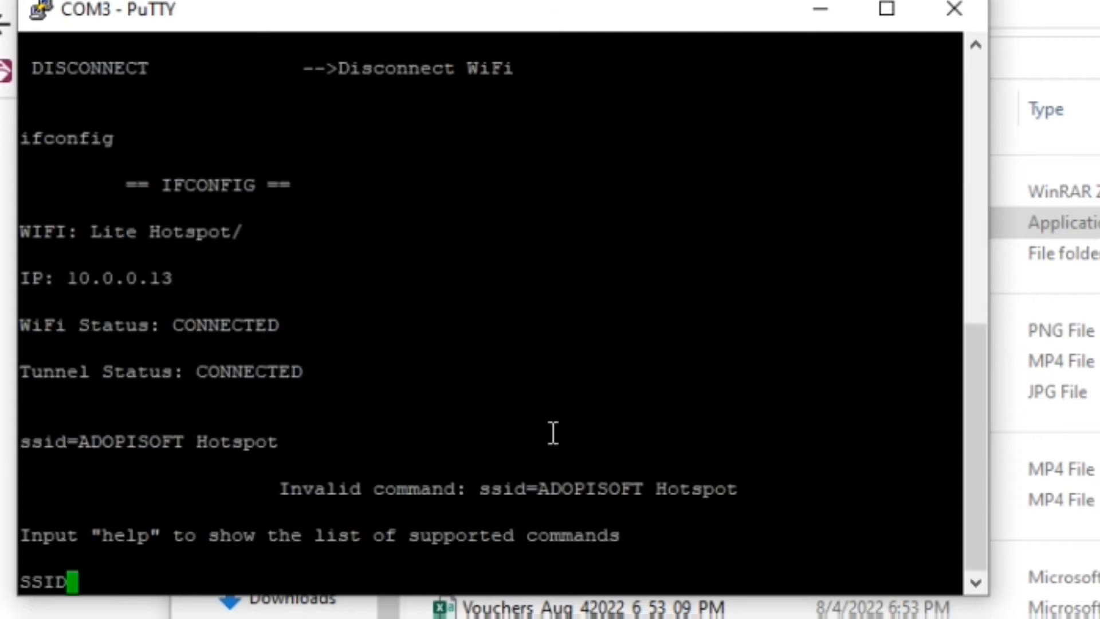
{"action": "type", "text": "="}
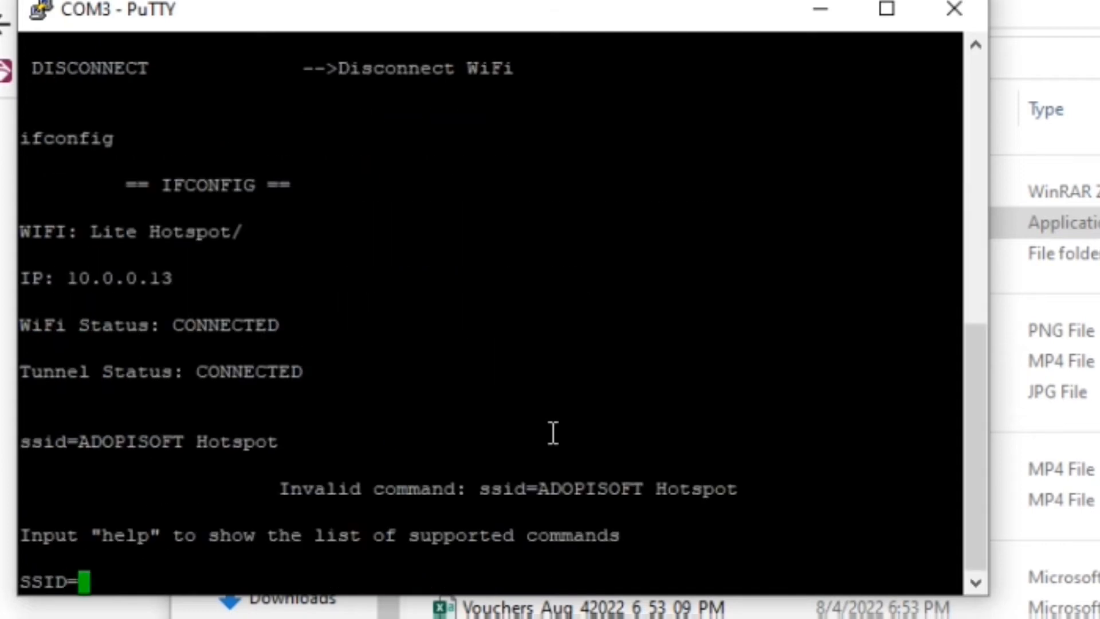
{"action": "type", "text": "ADO"}
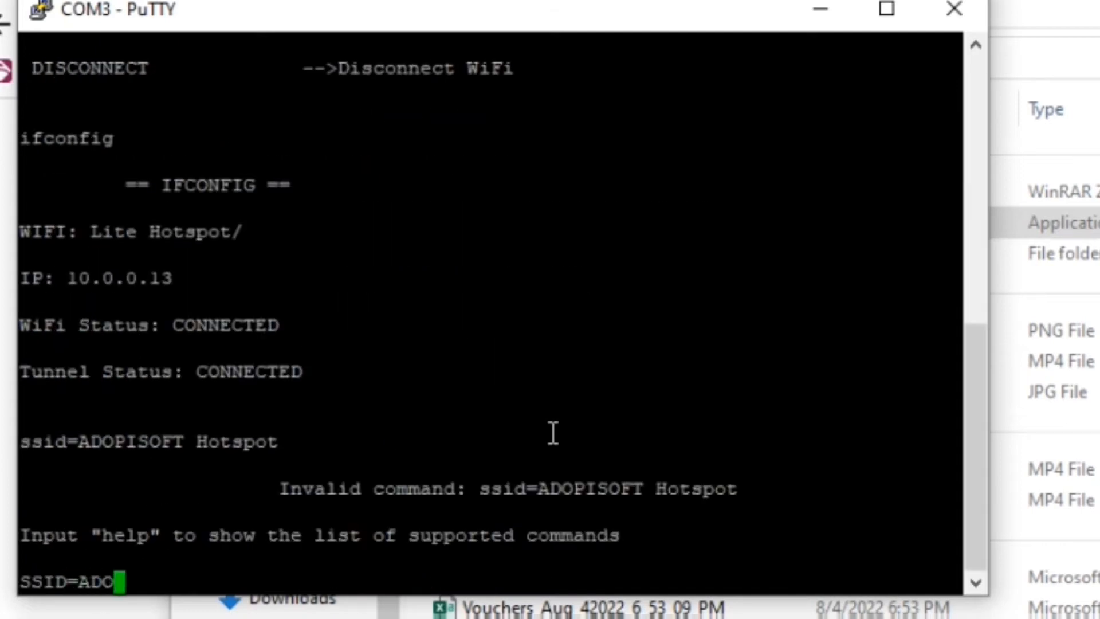
{"action": "type", "text": "PISOFT H"}
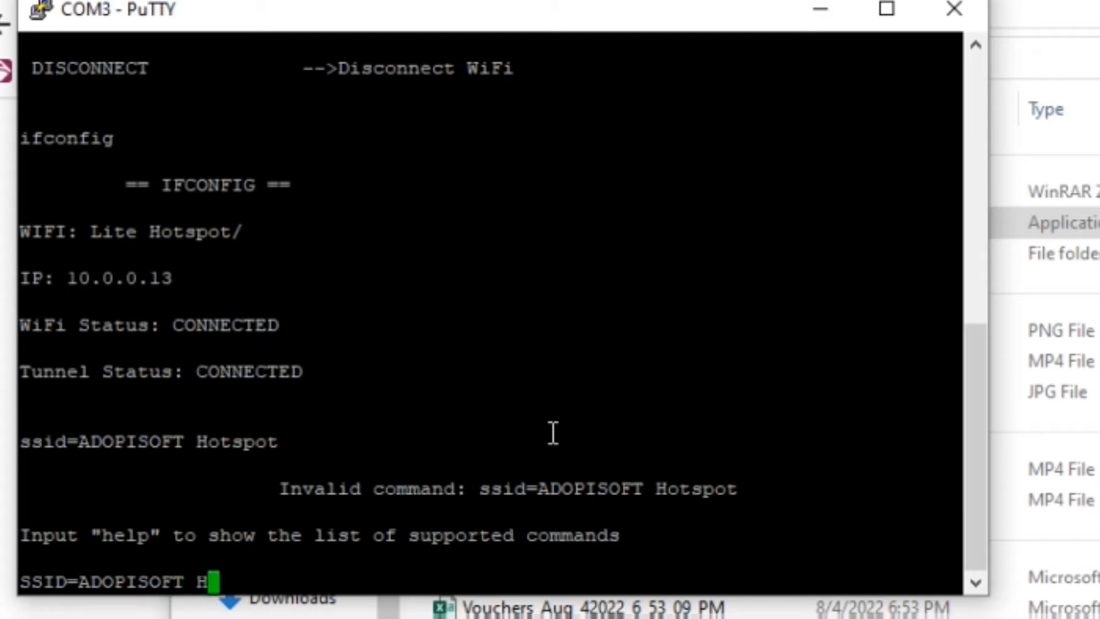
{"action": "type", "text": "otspot"}
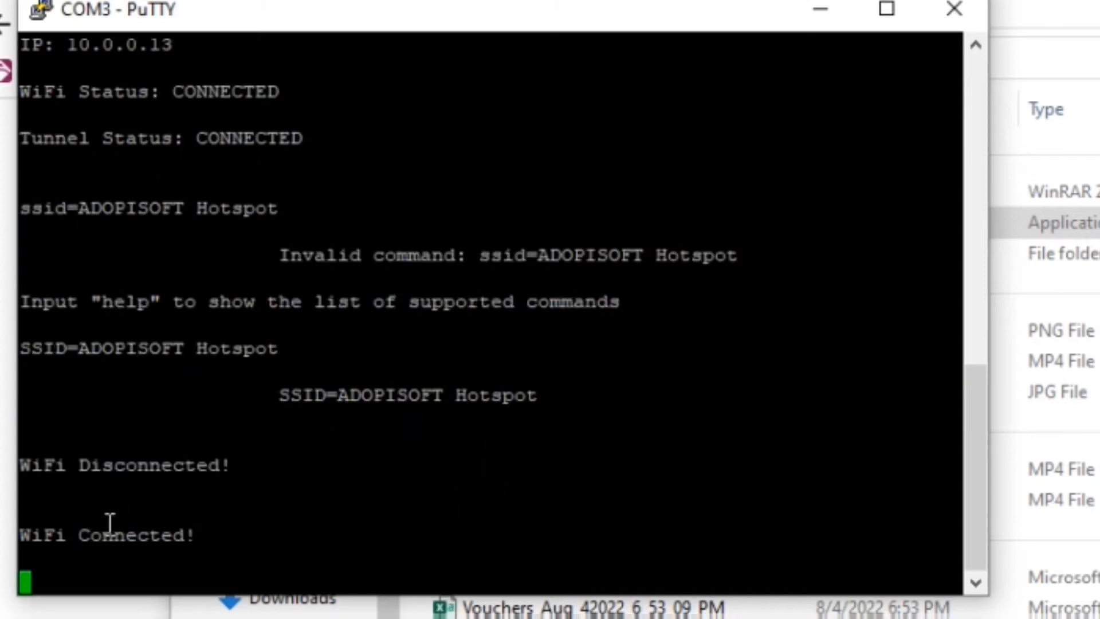
{"action": "mouse_move", "coordinate": [247, 389]}
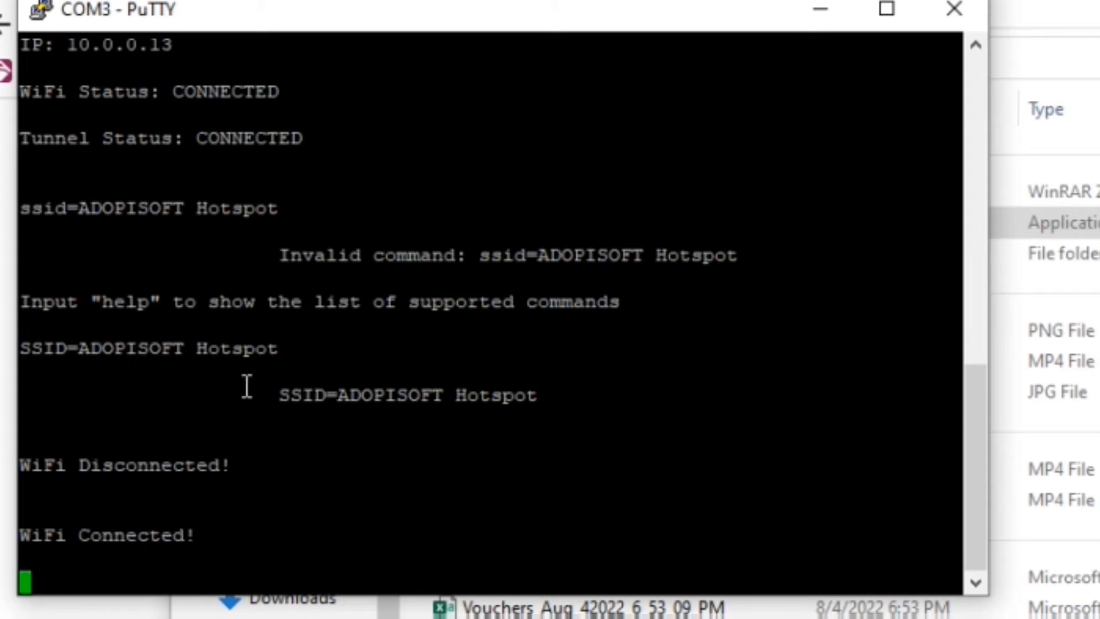
{"action": "mouse_move", "coordinate": [482, 485]}
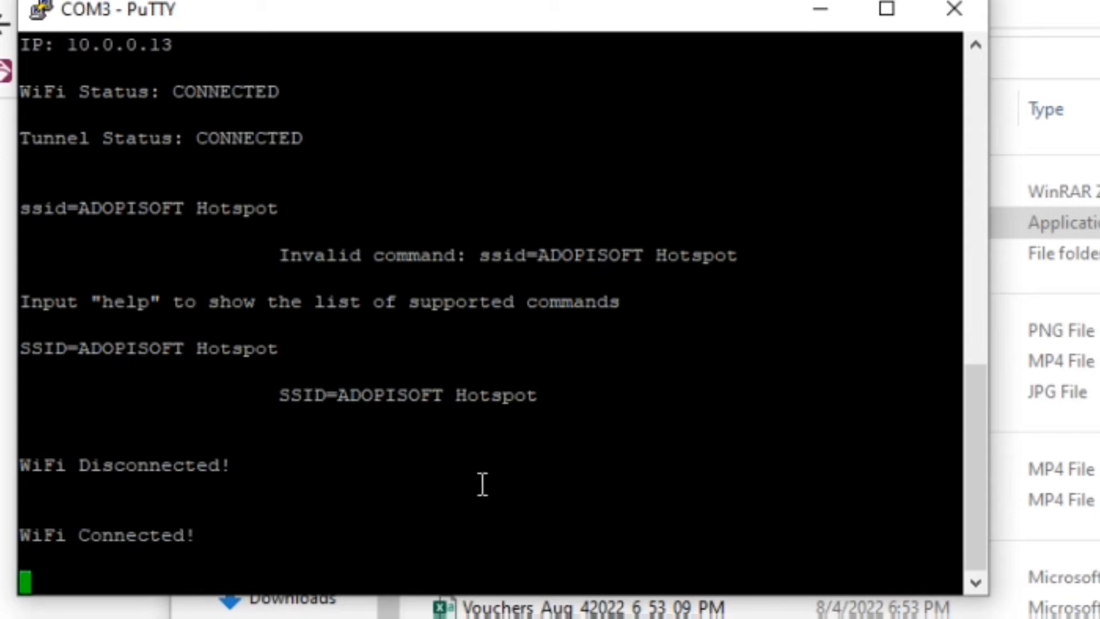
{"action": "type", "text": "i"}
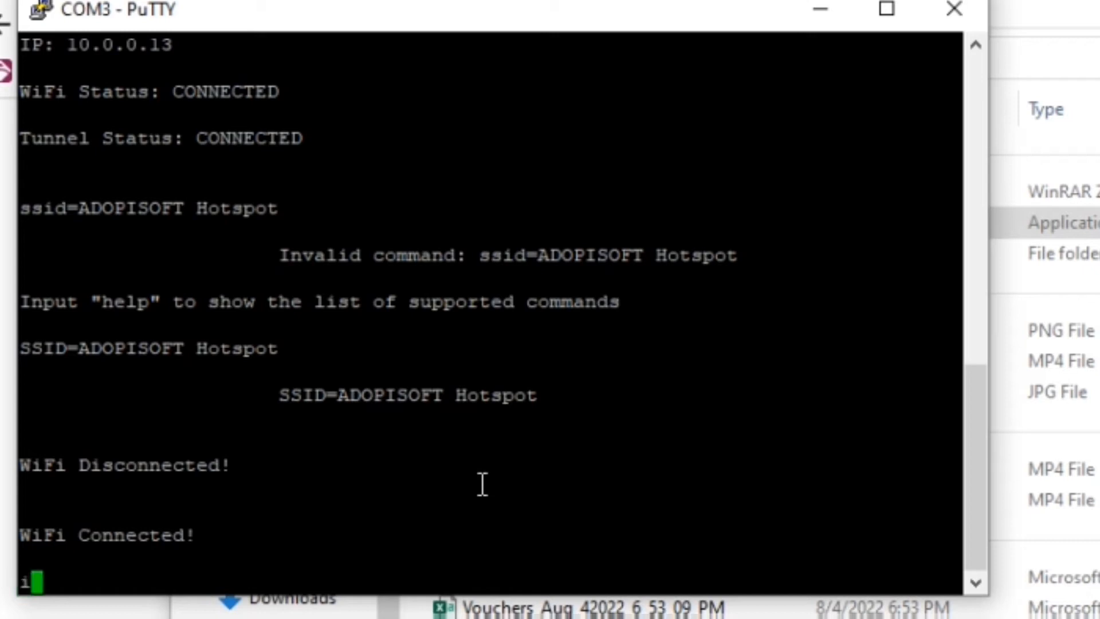
{"action": "type", "text": "fconfig"}
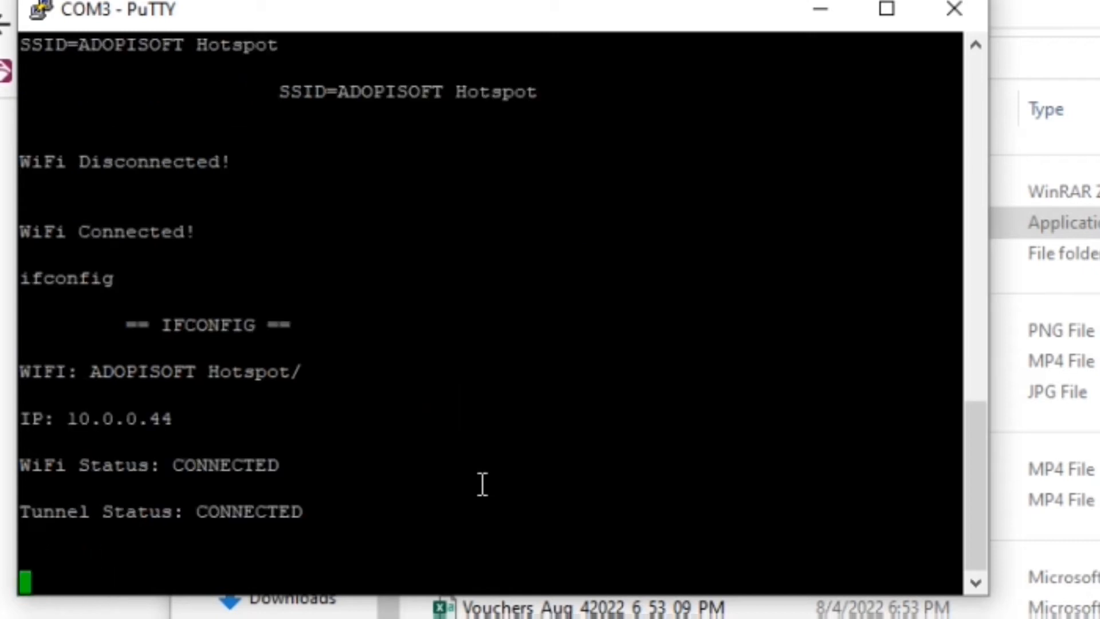
{"action": "mouse_move", "coordinate": [199, 439]}
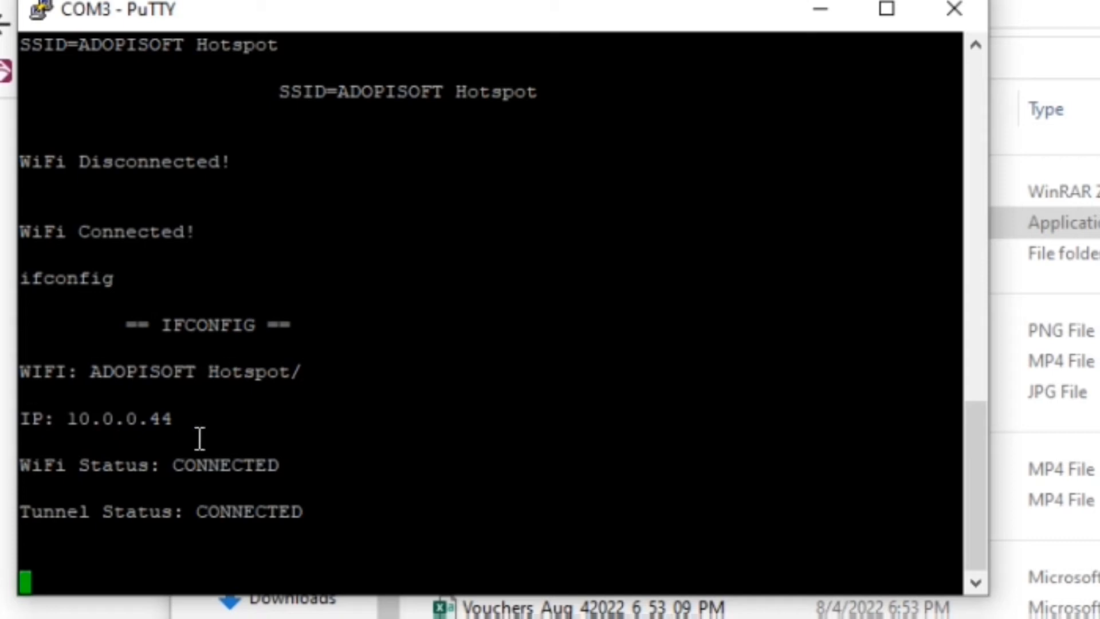
{"action": "mouse_move", "coordinate": [477, 377]}
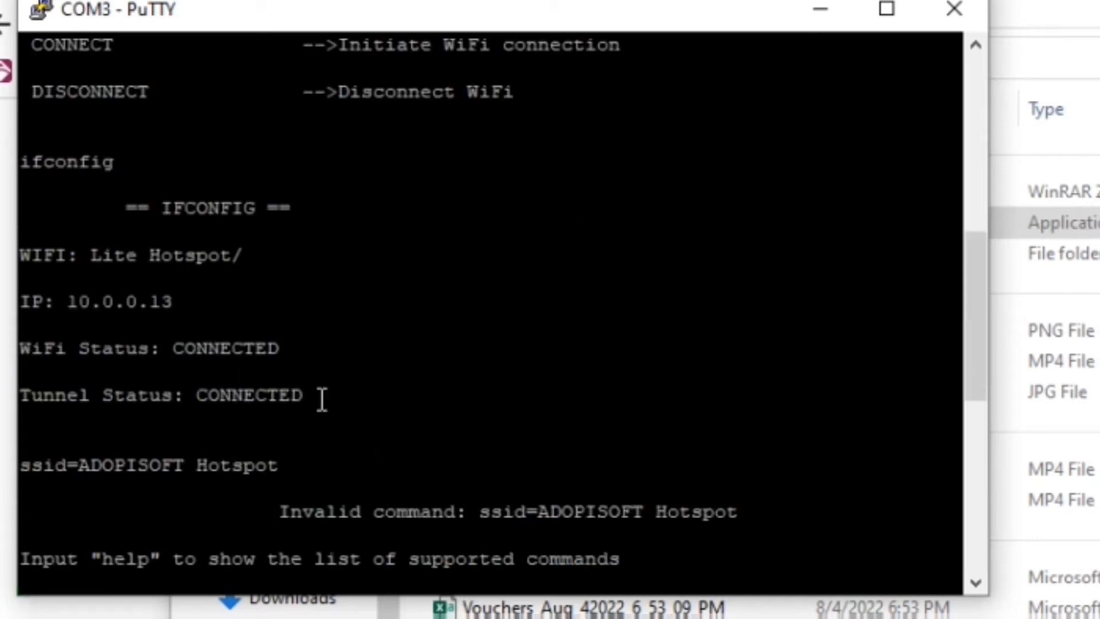
{"action": "mouse_move", "coordinate": [314, 343]}
{"action": "type", "text": "ifconfig"}
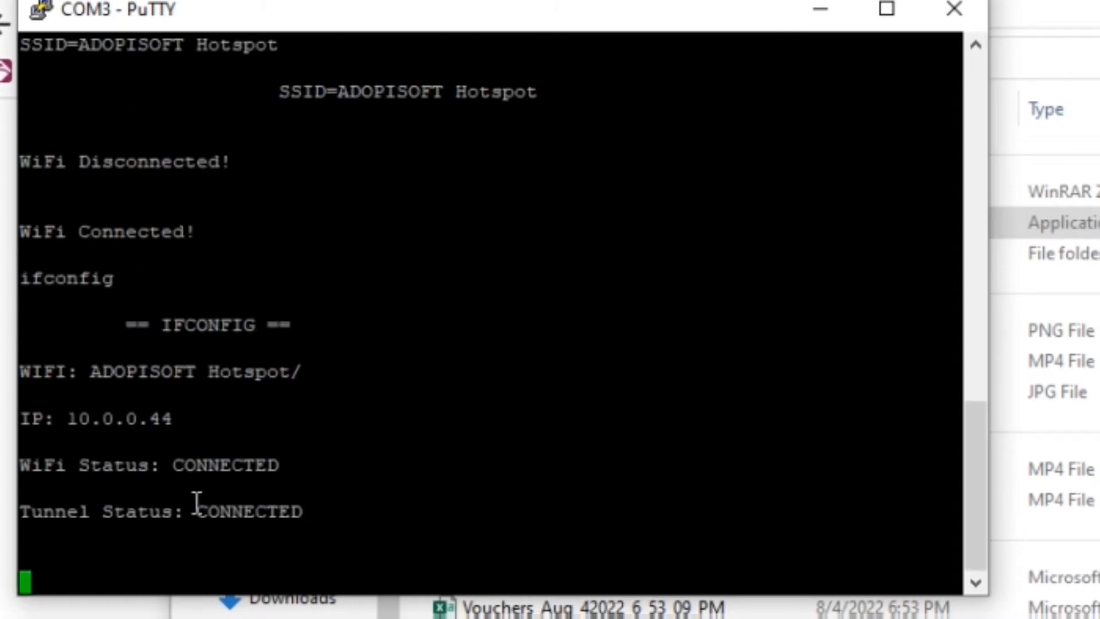
{"action": "mouse_move", "coordinate": [305, 554]}
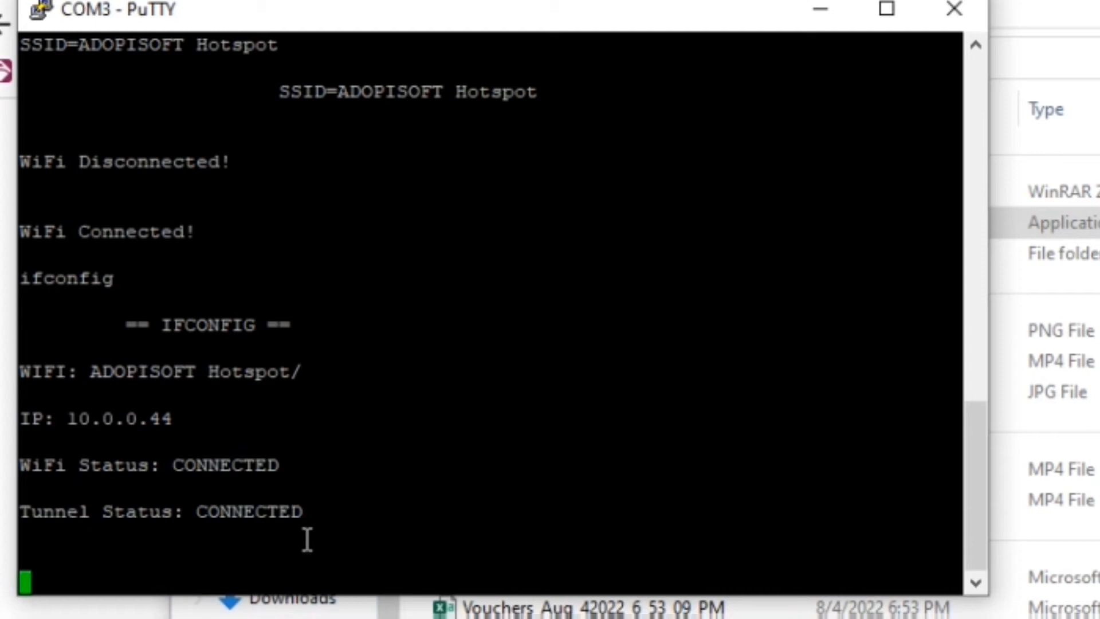
Check help, set AUTO_SCAN=2, and run ifconfig showing ADOPISOFT Hotspot at 10.0.0.44
{"action": "type", "text": "help"}
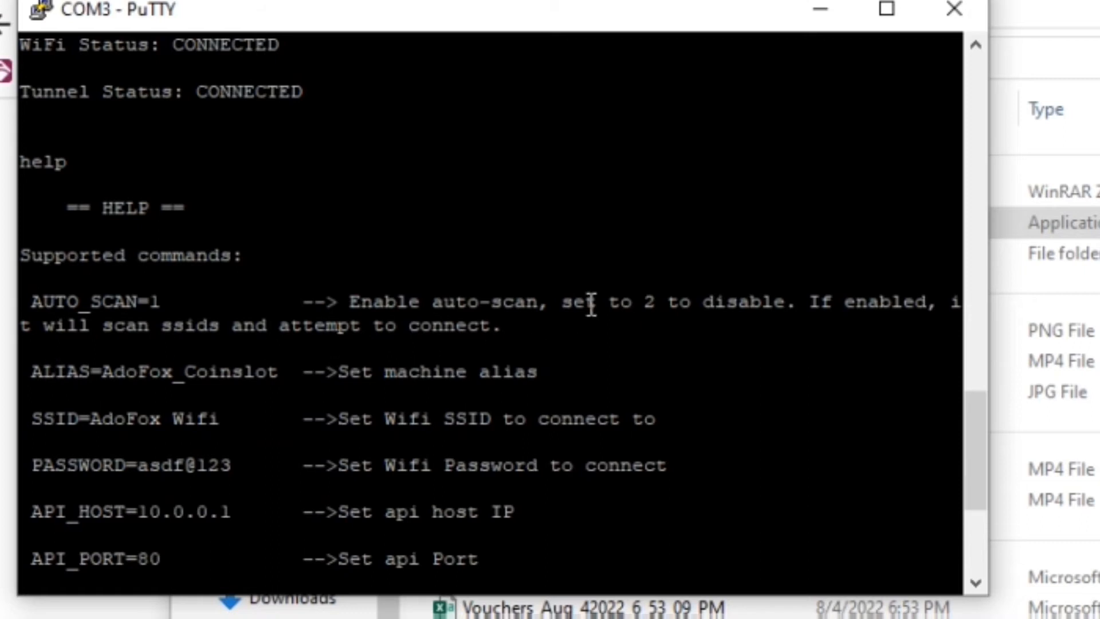
{"action": "mouse_move", "coordinate": [790, 302]}
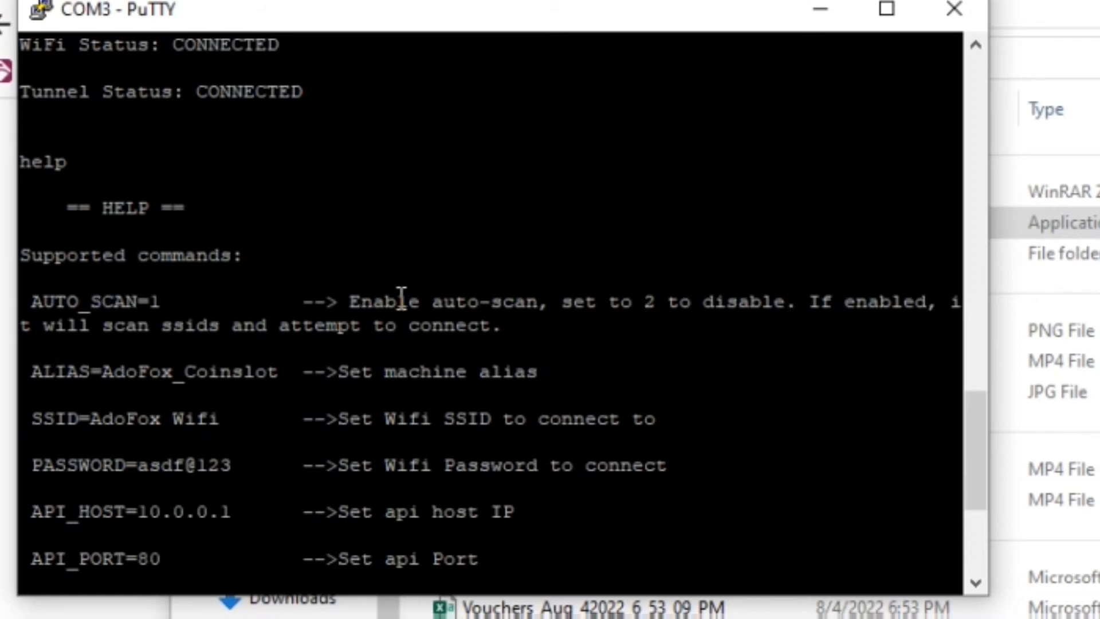
{"action": "mouse_move", "coordinate": [772, 338]}
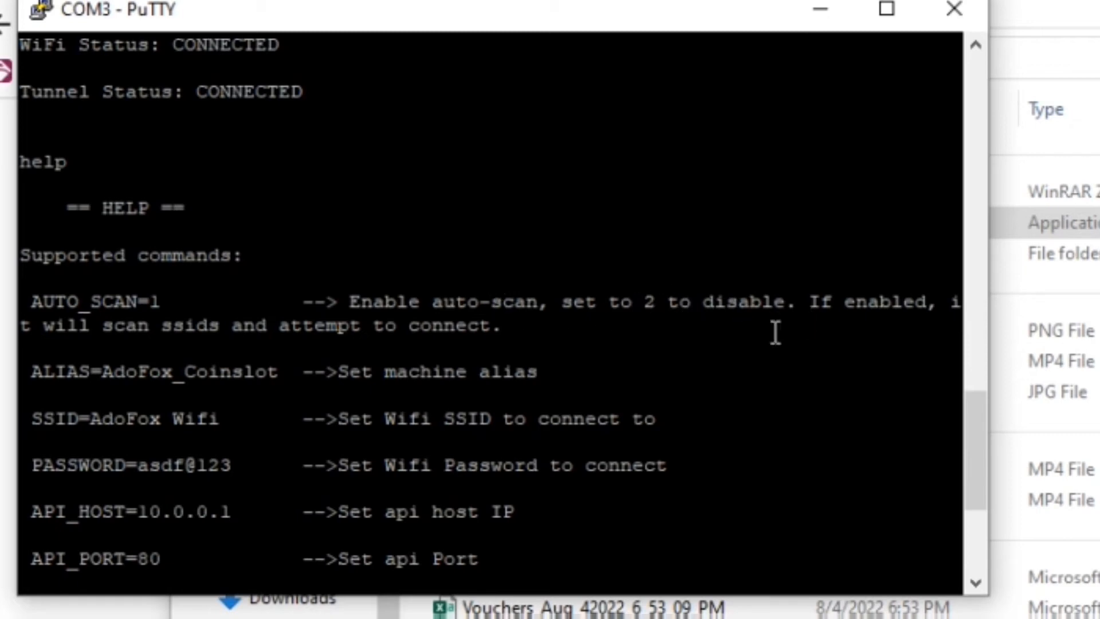
{"action": "scroll", "scroll_direction": "down", "scroll_amount": 3}
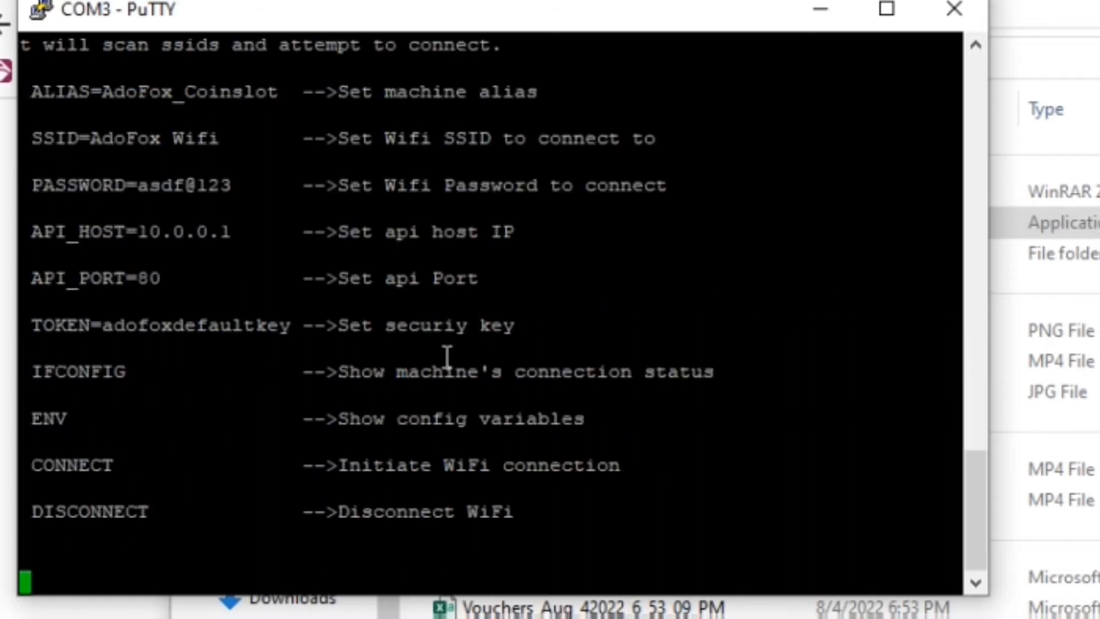
{"action": "mouse_move", "coordinate": [320, 552]}
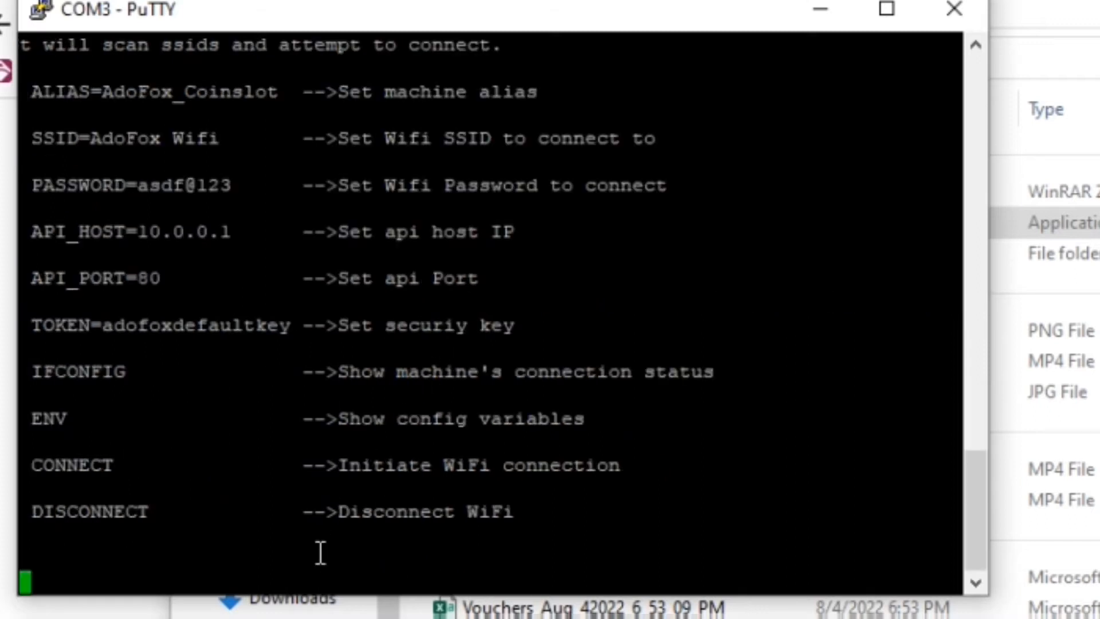
{"action": "type", "text": "AUTO"}
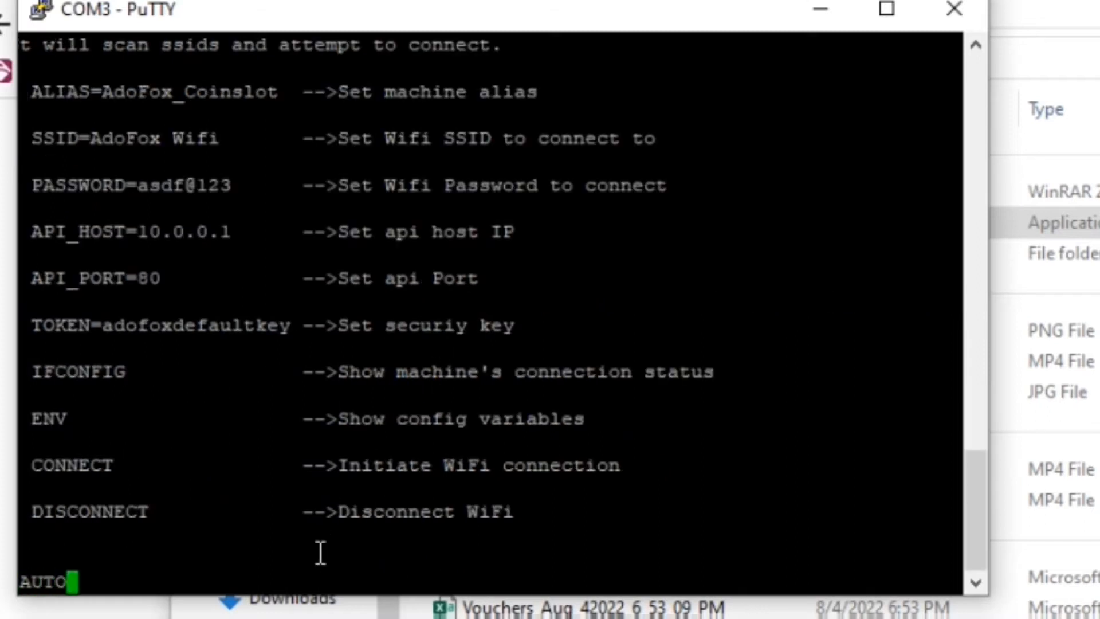
{"action": "type", "text": "_SCA"}
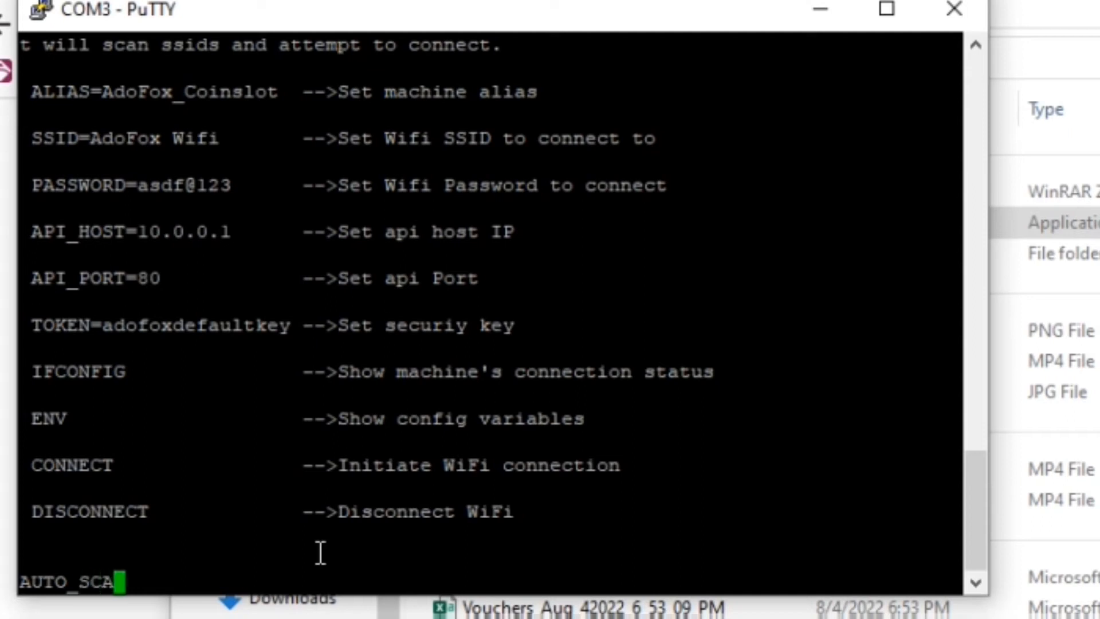
{"action": "type", "text": "N=2"}
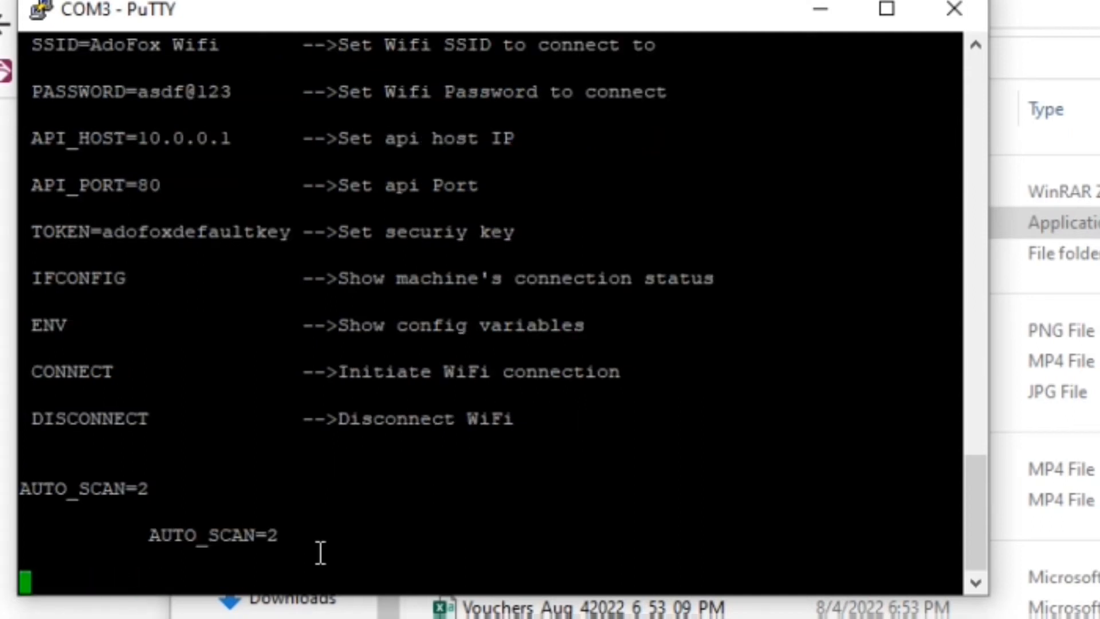
{"action": "mouse_move", "coordinate": [261, 515]}
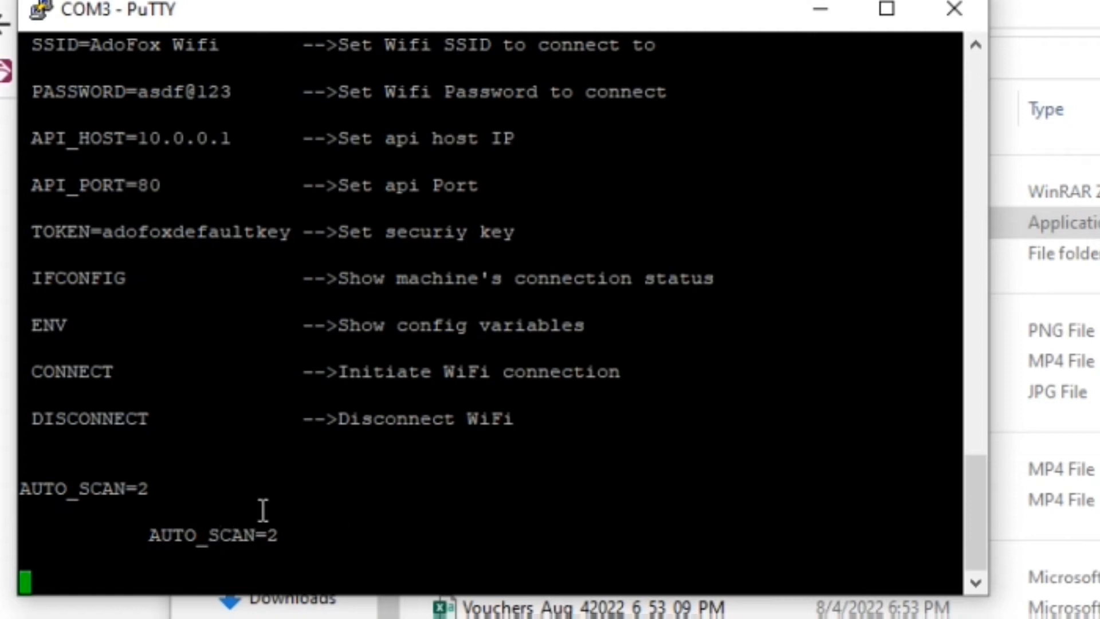
{"action": "mouse_move", "coordinate": [238, 533]}
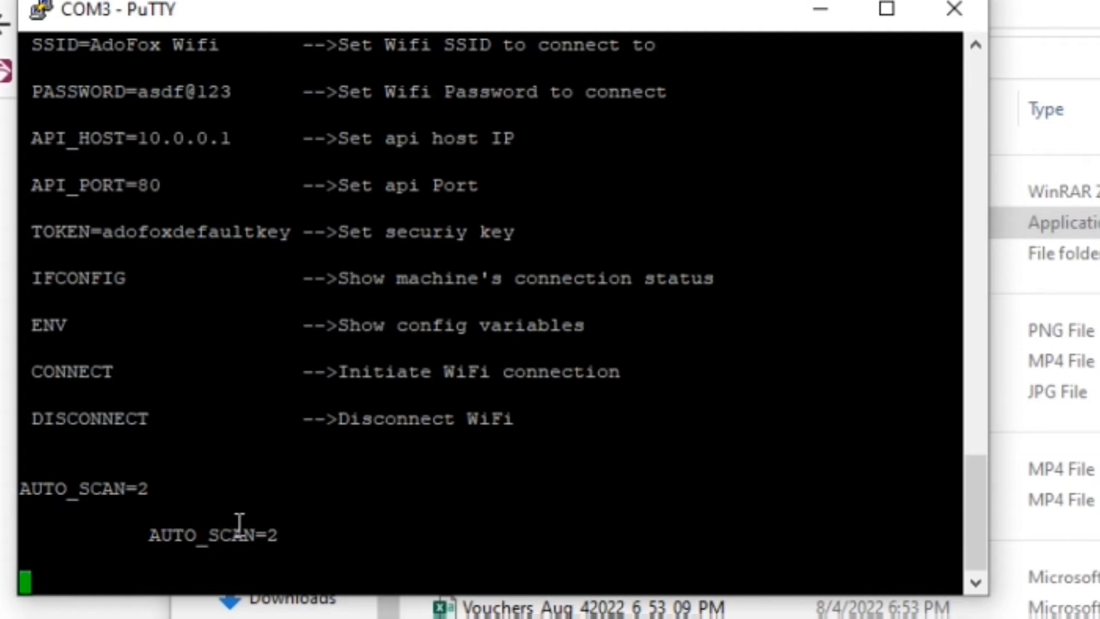
{"action": "type", "text": "if"}
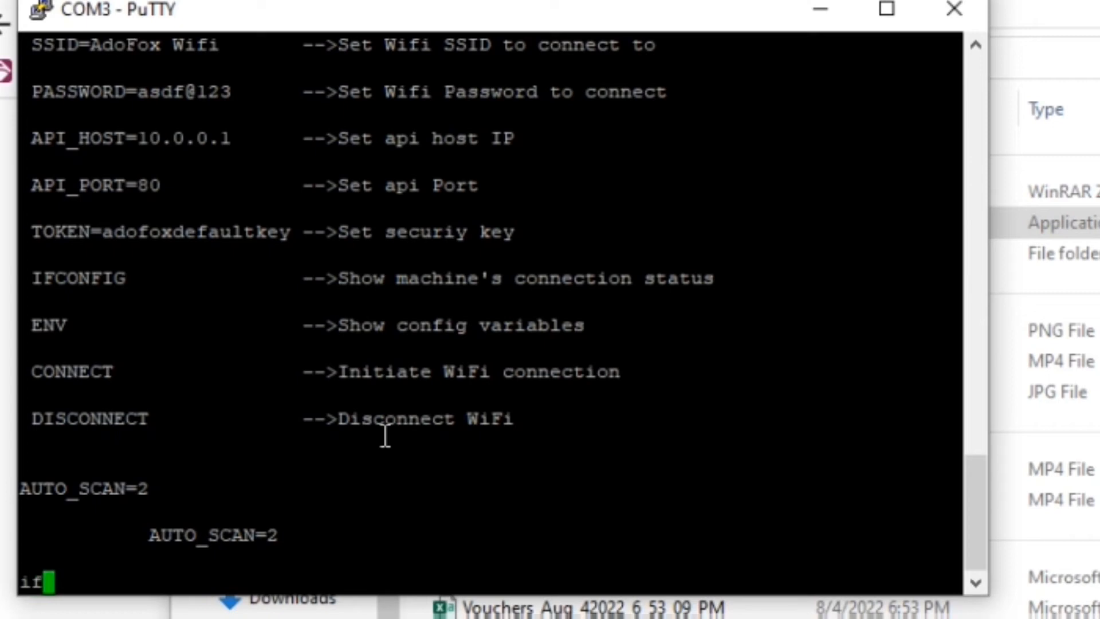
{"action": "type", "text": "config"}
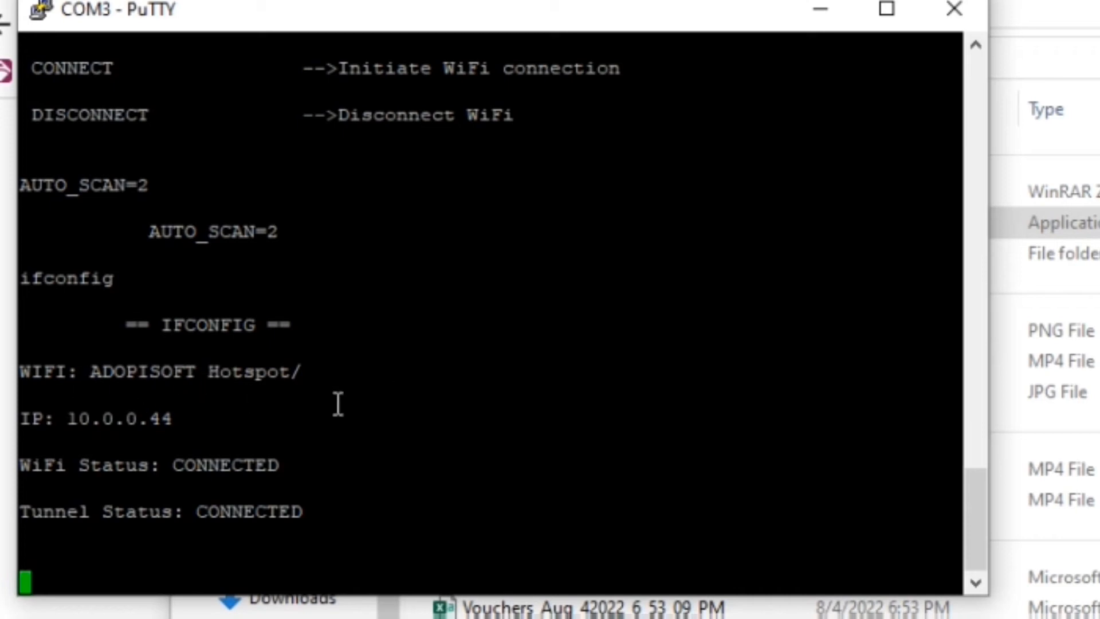
{"action": "mouse_move", "coordinate": [393, 419]}
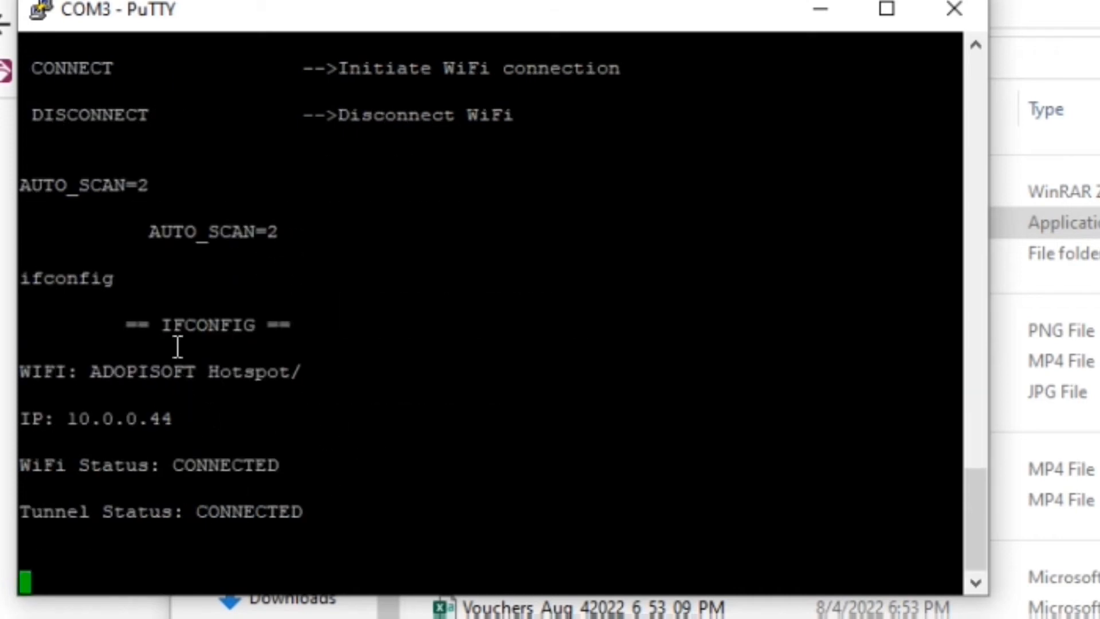
{"action": "mouse_move", "coordinate": [356, 473]}
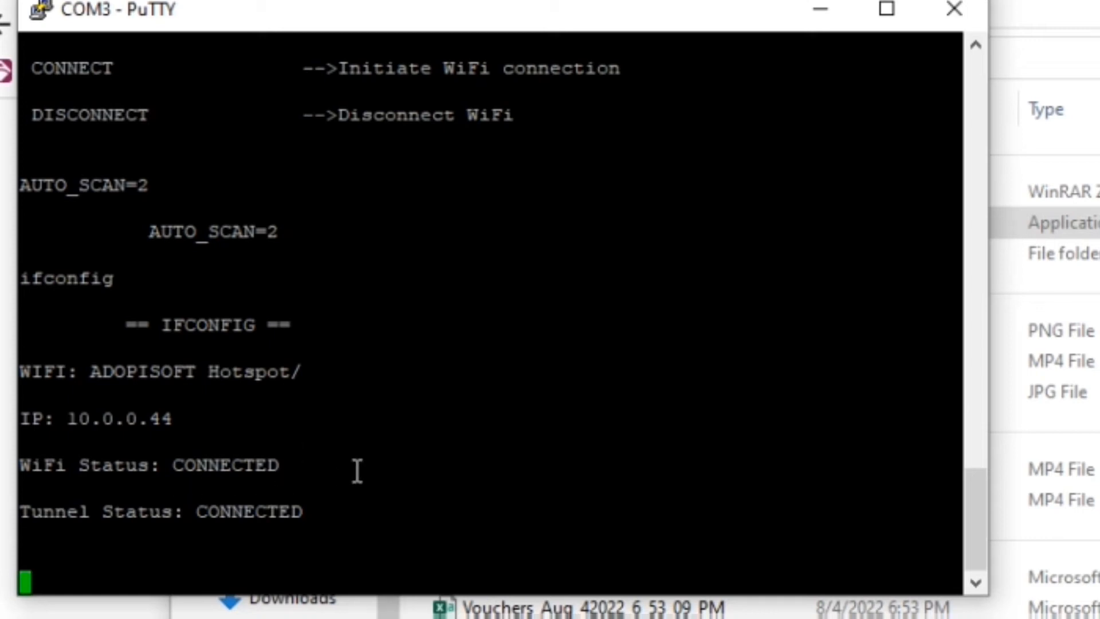
Run help and env to list auto_scan 2, ssid ADOPISOFT Hotspot, API host 10.0.0.1
{"action": "type", "text": "hel"}
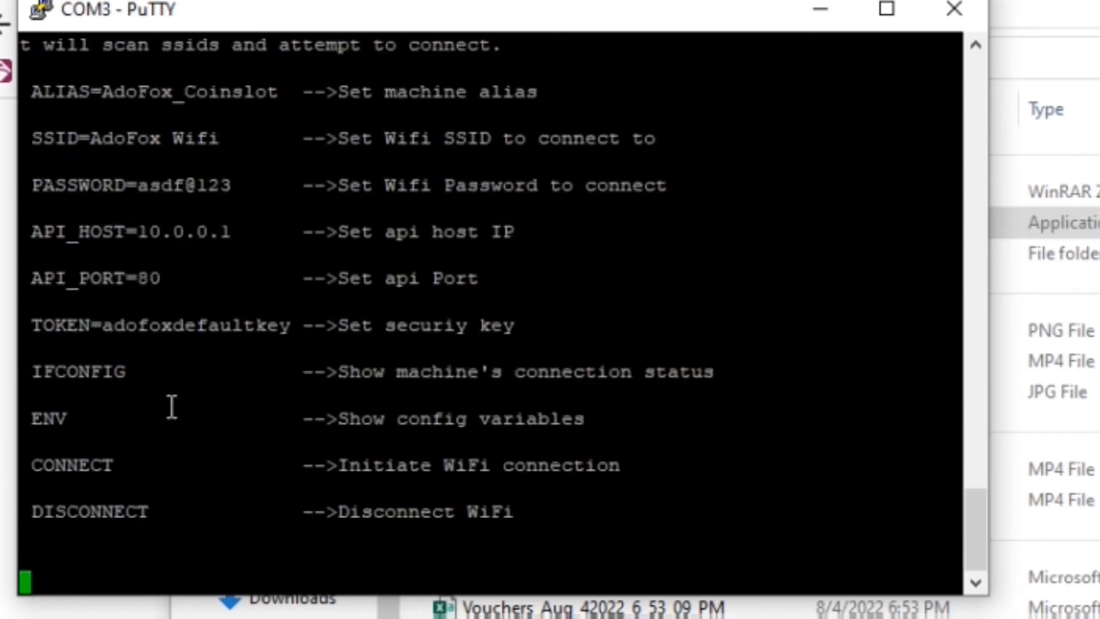
{"action": "mouse_move", "coordinate": [38, 346]}
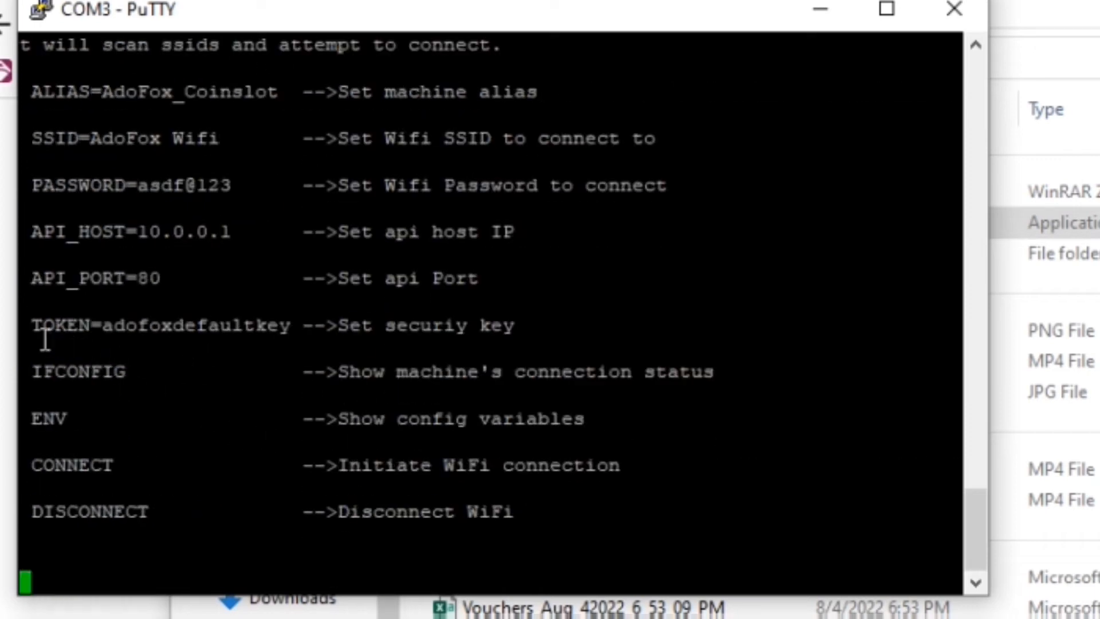
{"action": "mouse_move", "coordinate": [60, 419]}
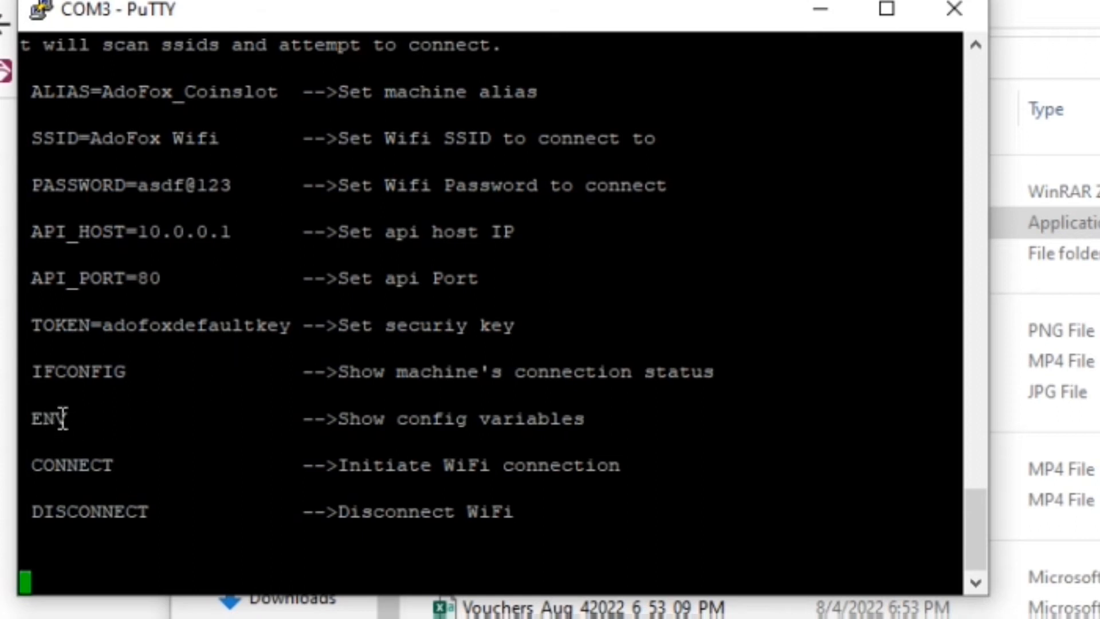
{"action": "mouse_move", "coordinate": [206, 428]}
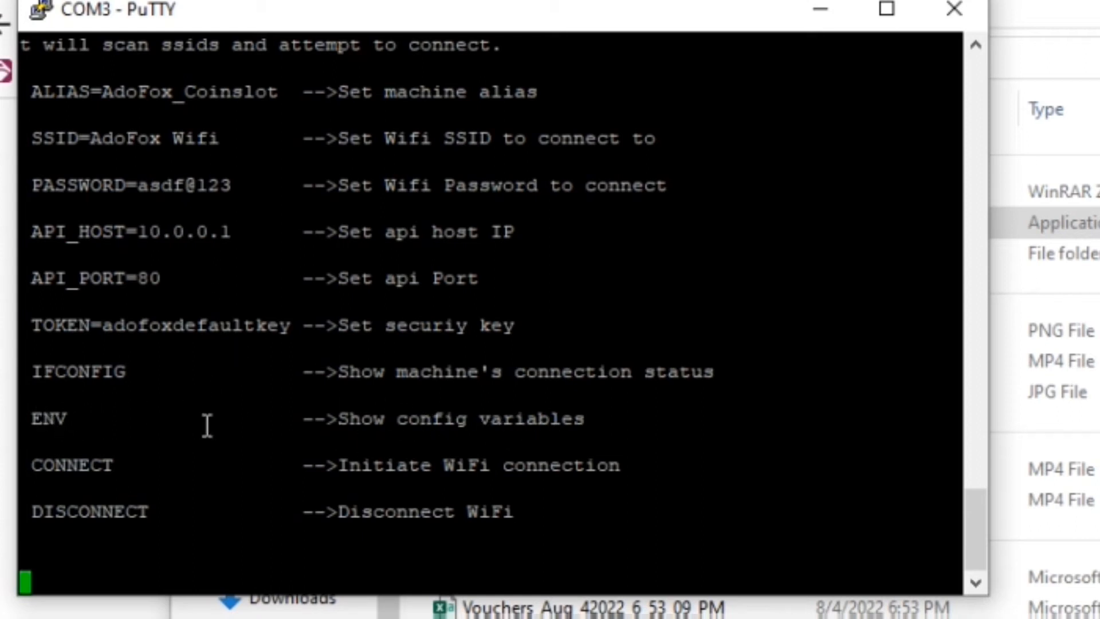
{"action": "mouse_move", "coordinate": [247, 452]}
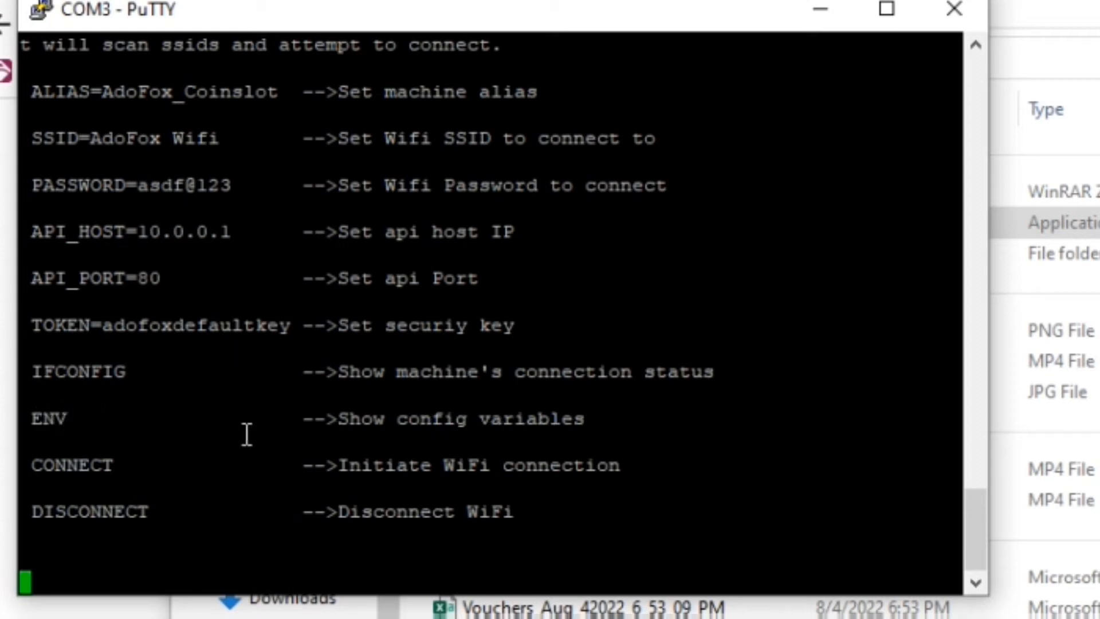
{"action": "type", "text": "env"}
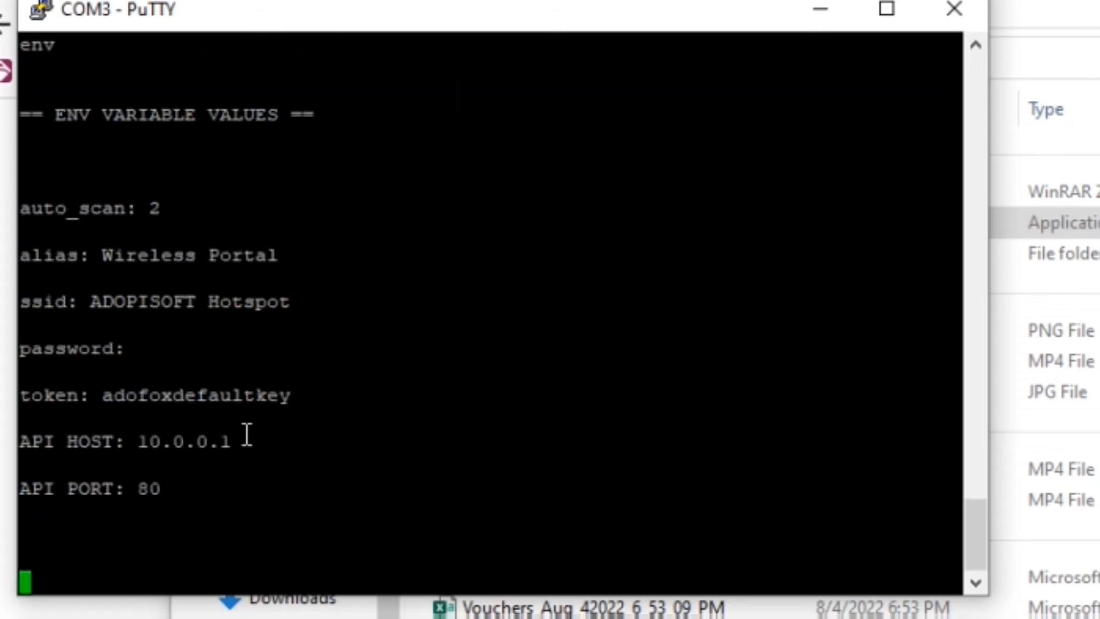
{"action": "mouse_move", "coordinate": [69, 254]}
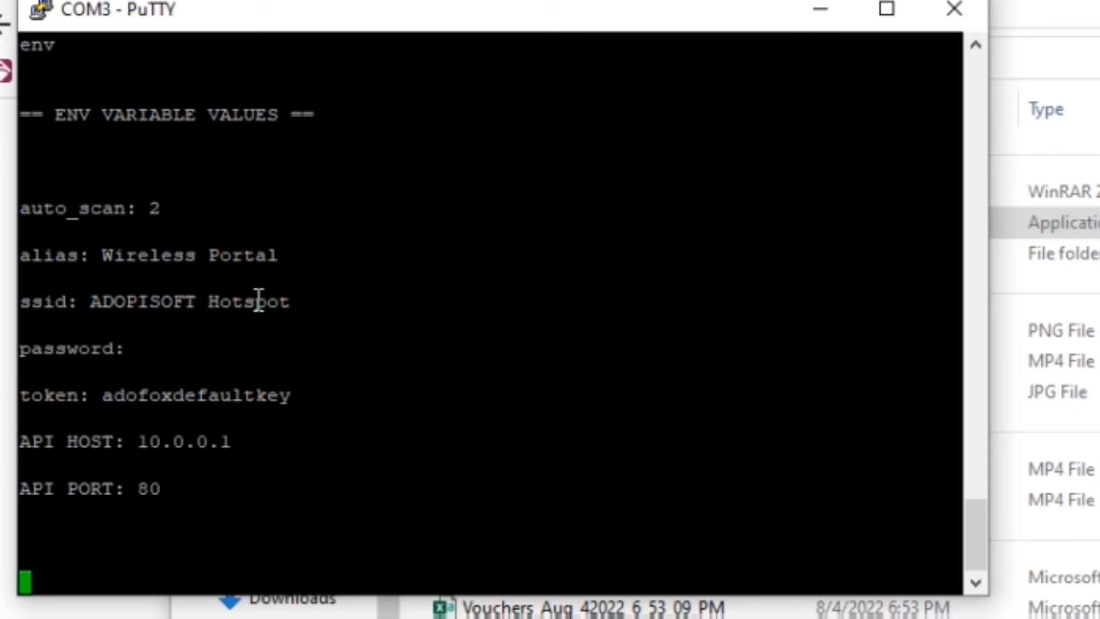
{"action": "mouse_move", "coordinate": [144, 357]}
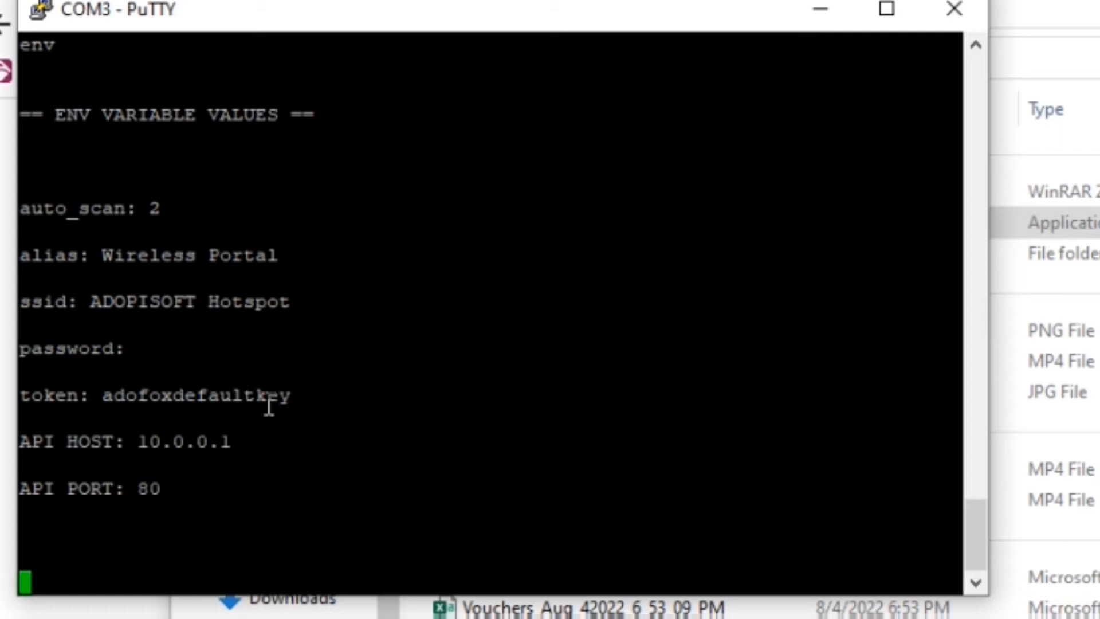
{"action": "mouse_move", "coordinate": [294, 358]}
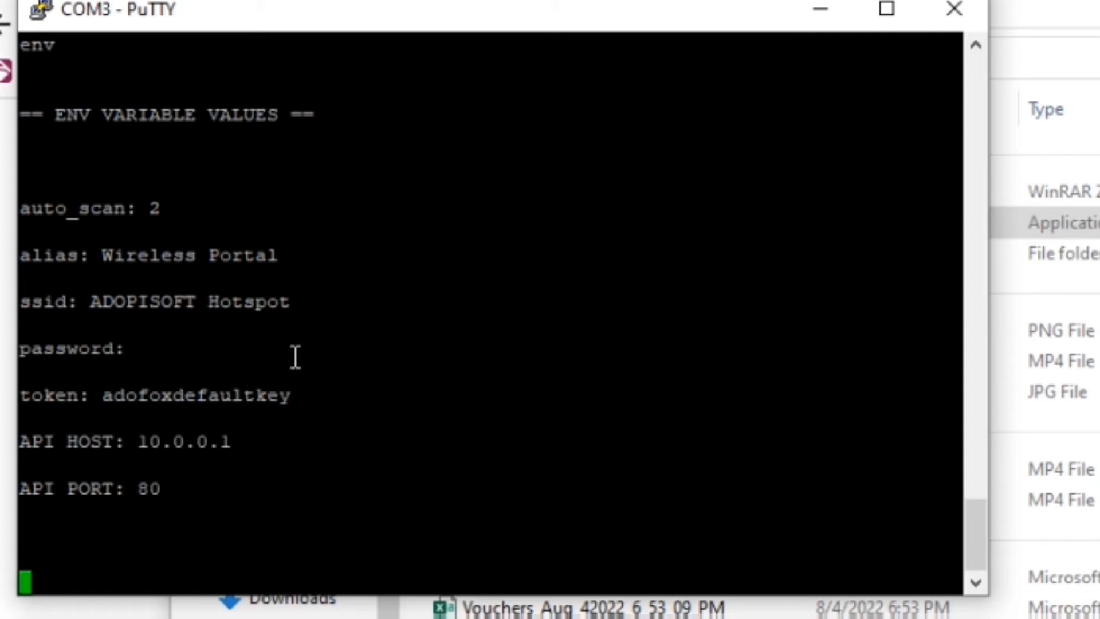
{"action": "mouse_move", "coordinate": [285, 442]}
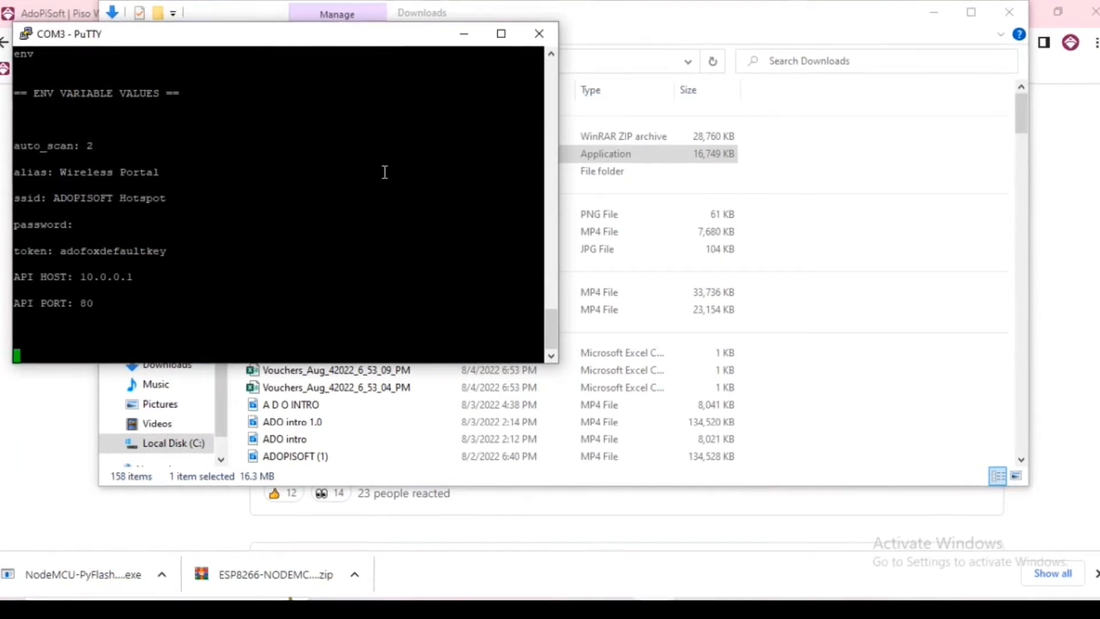
Close the PuTTY window and confirm ending the serial session
{"action": "left_click", "coordinate": [539, 33]}
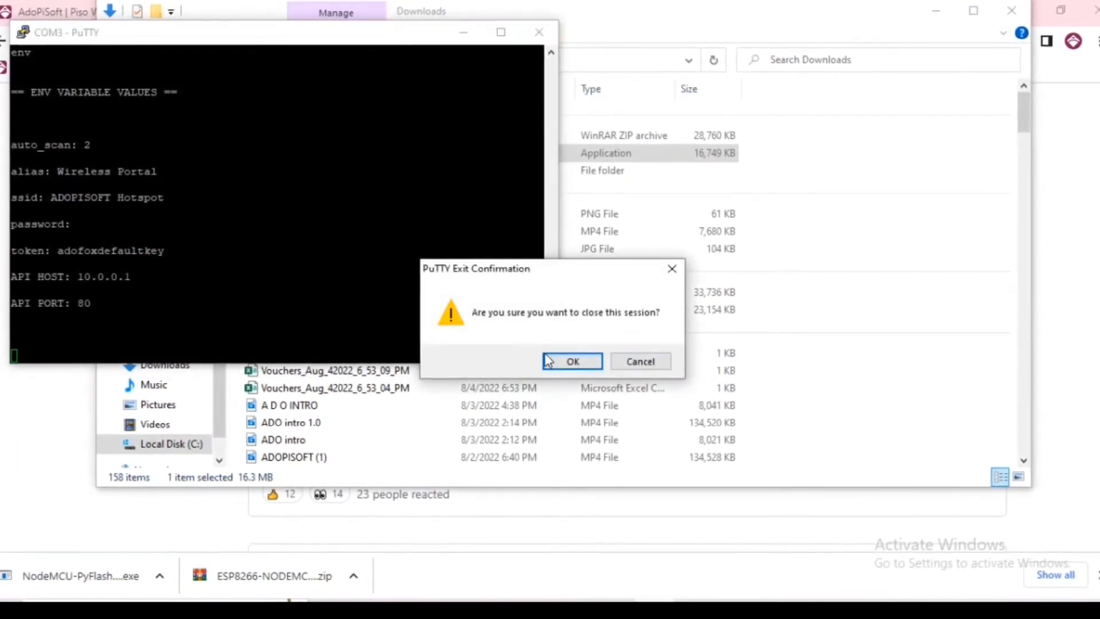
{"action": "left_click", "coordinate": [572, 361]}
{"action": "type", "text": "10.0.0.1"}
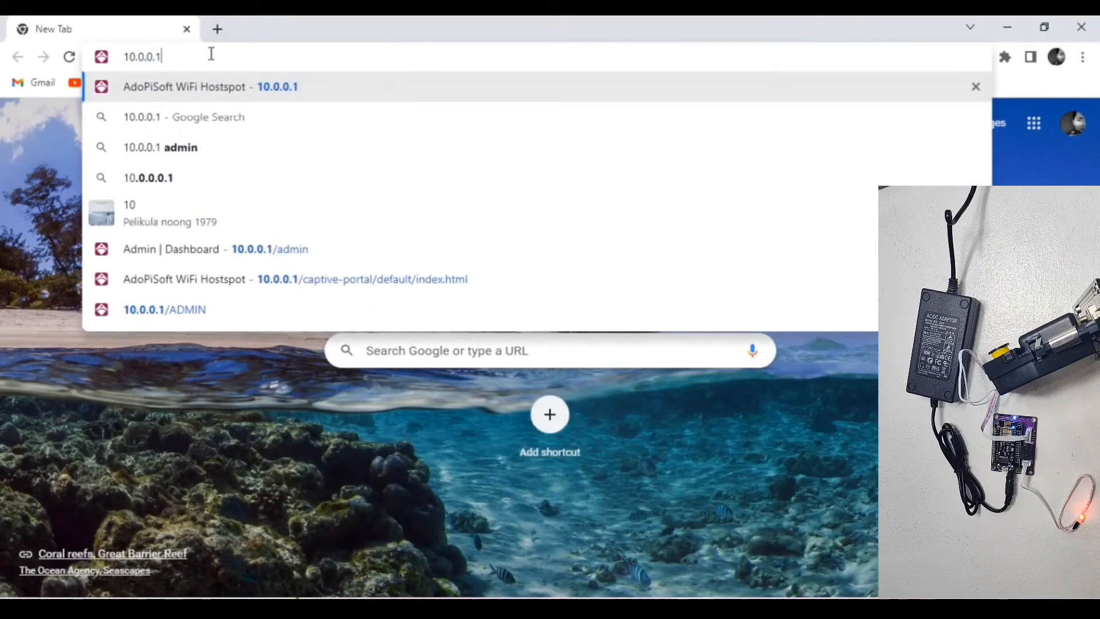
Log into the AdoPiSoft admin dashboard at 10.0.0.1/admin as admin
{"action": "type", "text": "/admin"}
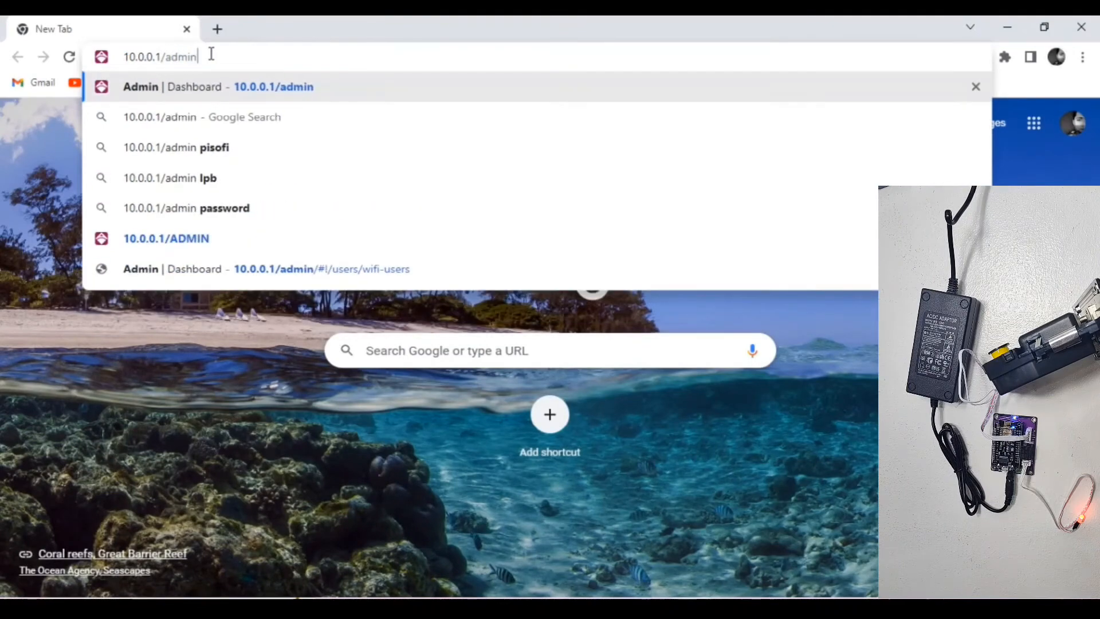
{"action": "key", "text": "Enter"}
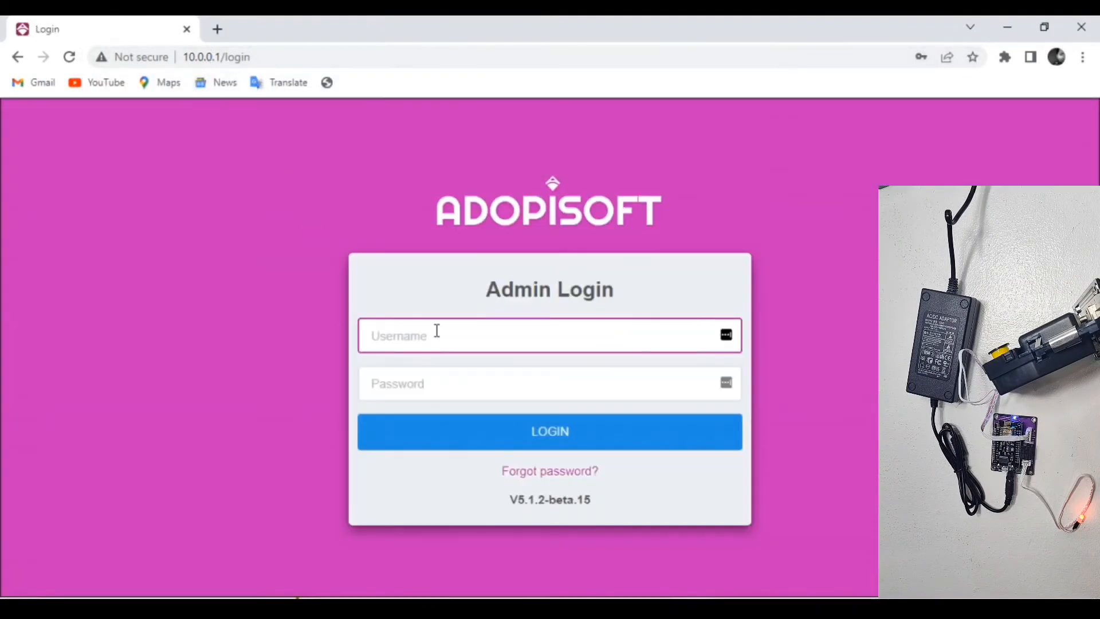
{"action": "type", "text": "admin"}
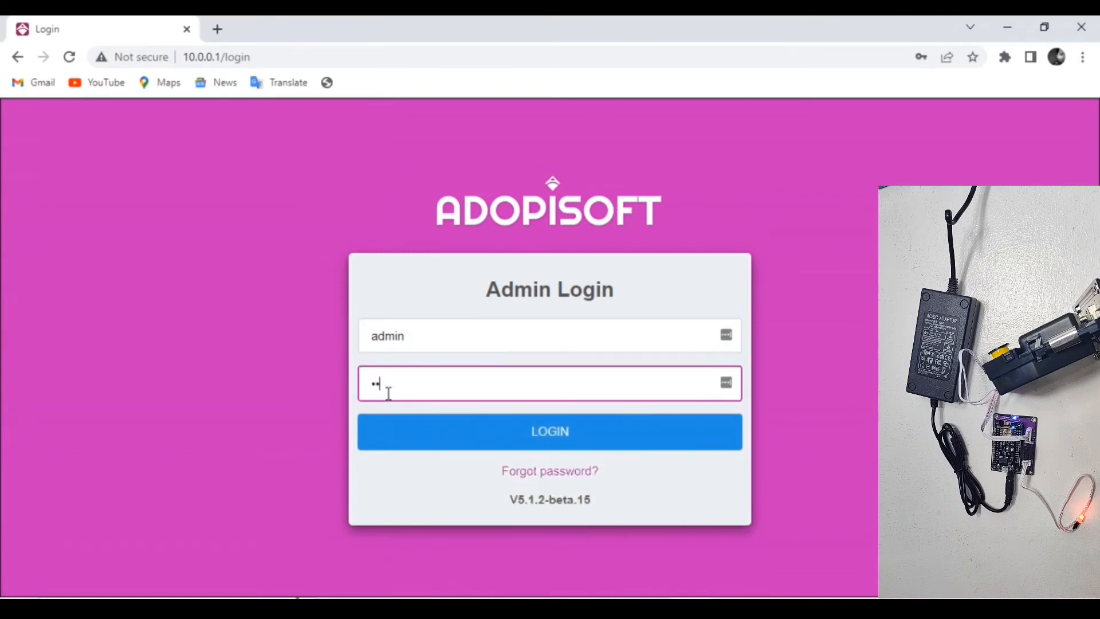
{"action": "left_click", "coordinate": [549, 431]}
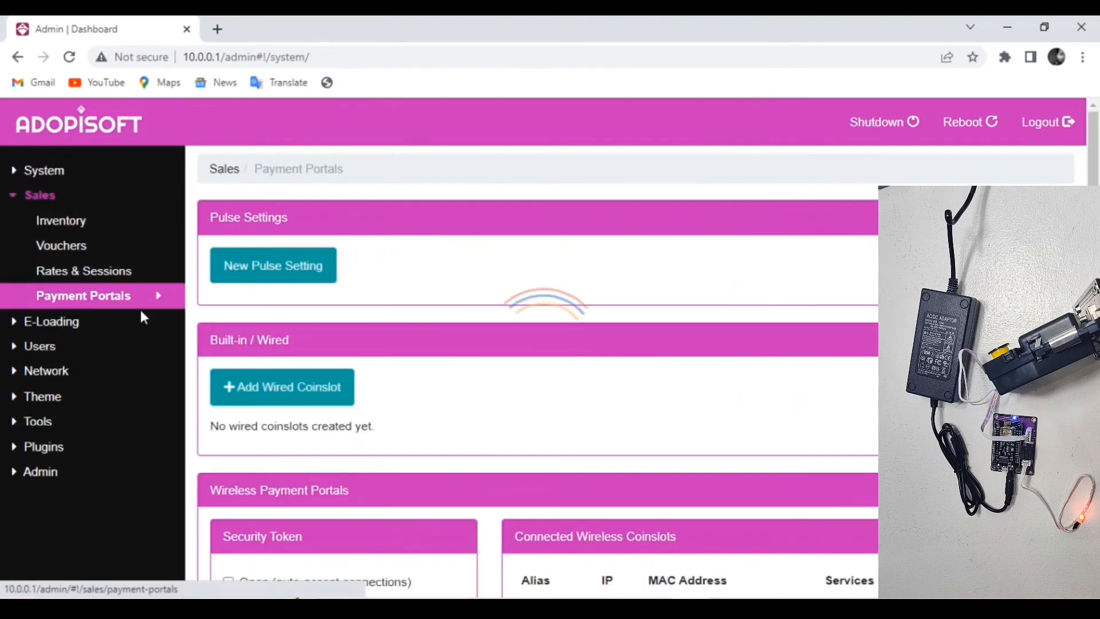
Scroll to Wireless Payment Portals to find Wireless Portal at 10.0.0.44, then open a new tab
{"action": "scroll", "scroll_direction": "down", "scroll_amount": 3}
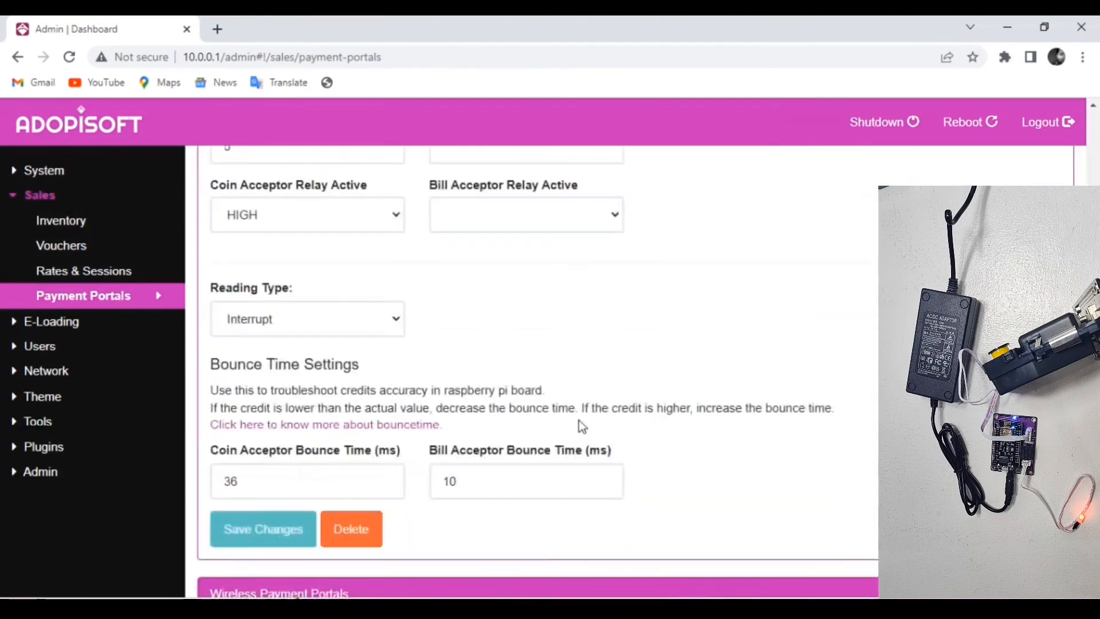
{"action": "scroll", "scroll_direction": "down", "scroll_amount": 3}
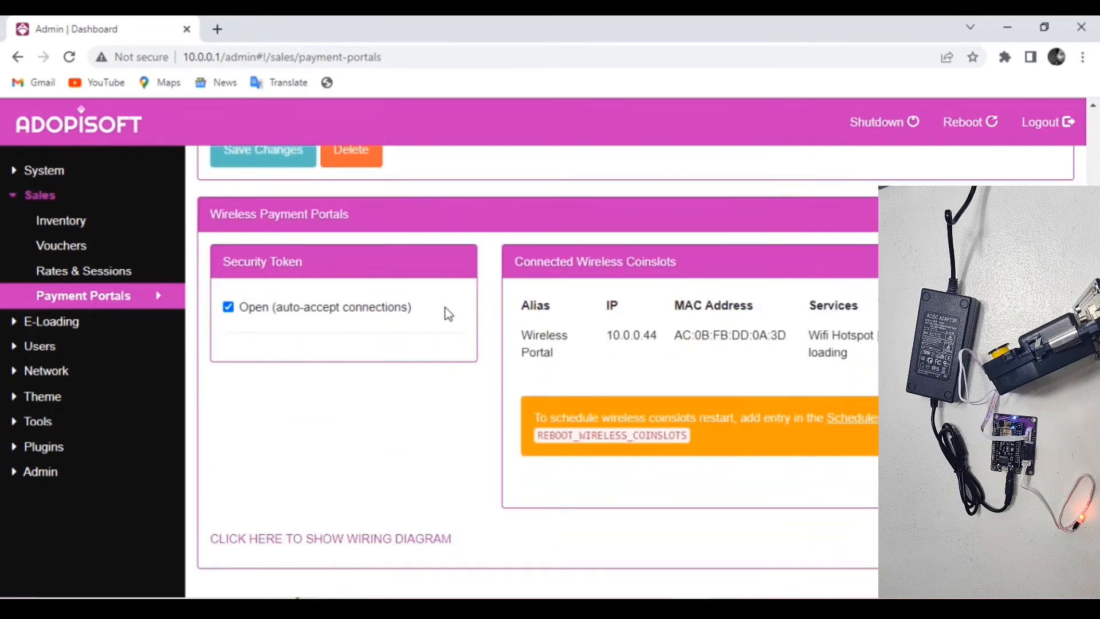
{"action": "mouse_move", "coordinate": [772, 316]}
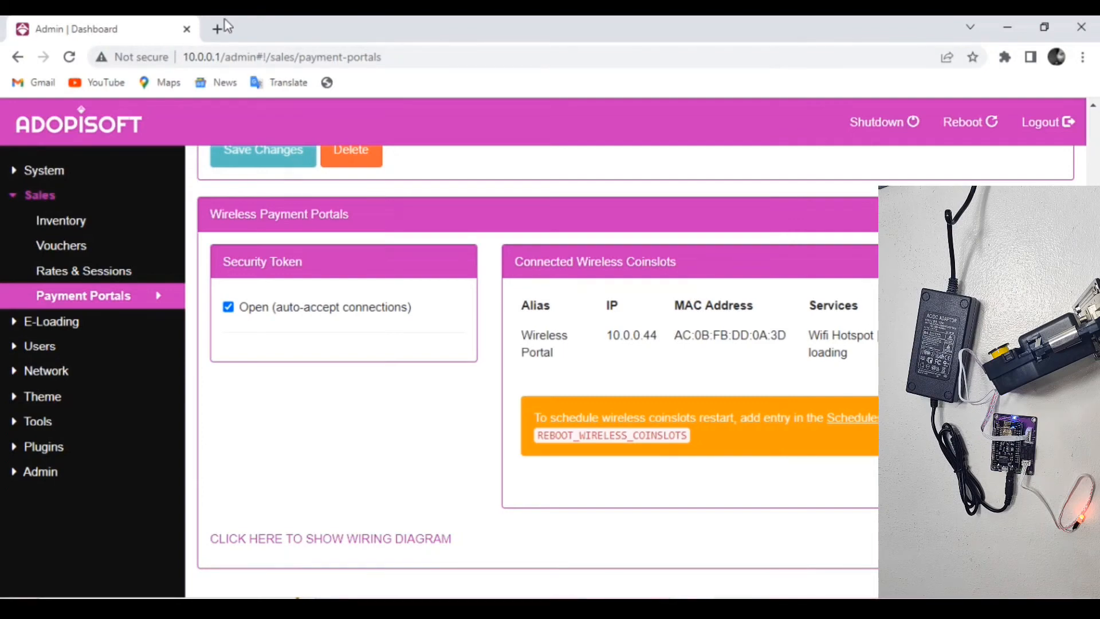
{"action": "left_click", "coordinate": [215, 27]}
{"action": "type", "text": "10.0.0.1"}
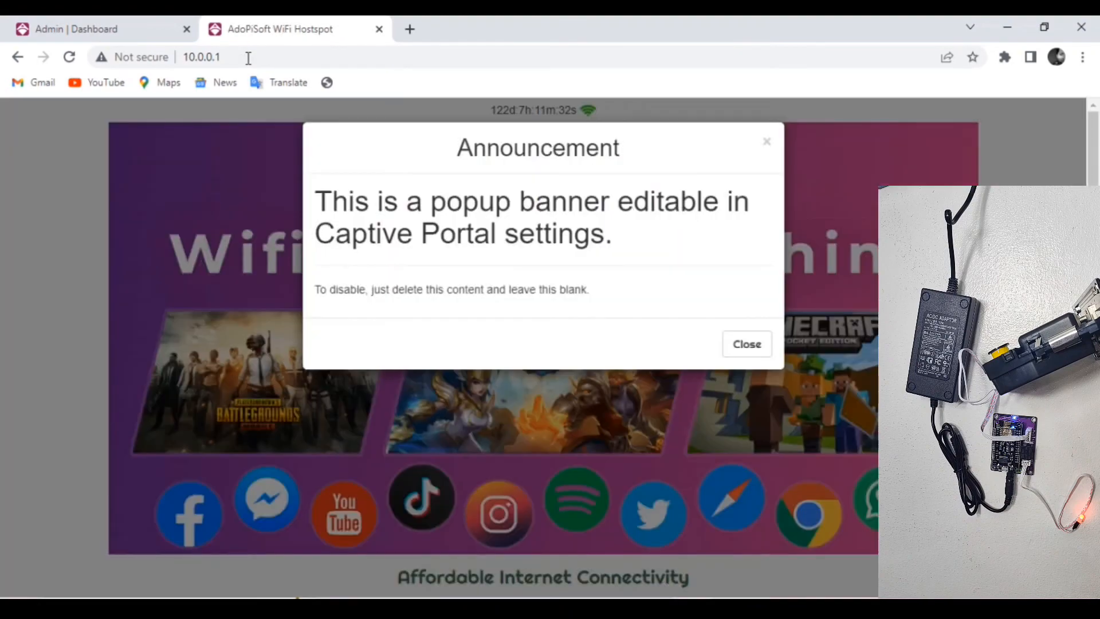
{"action": "mouse_move", "coordinate": [471, 48]}
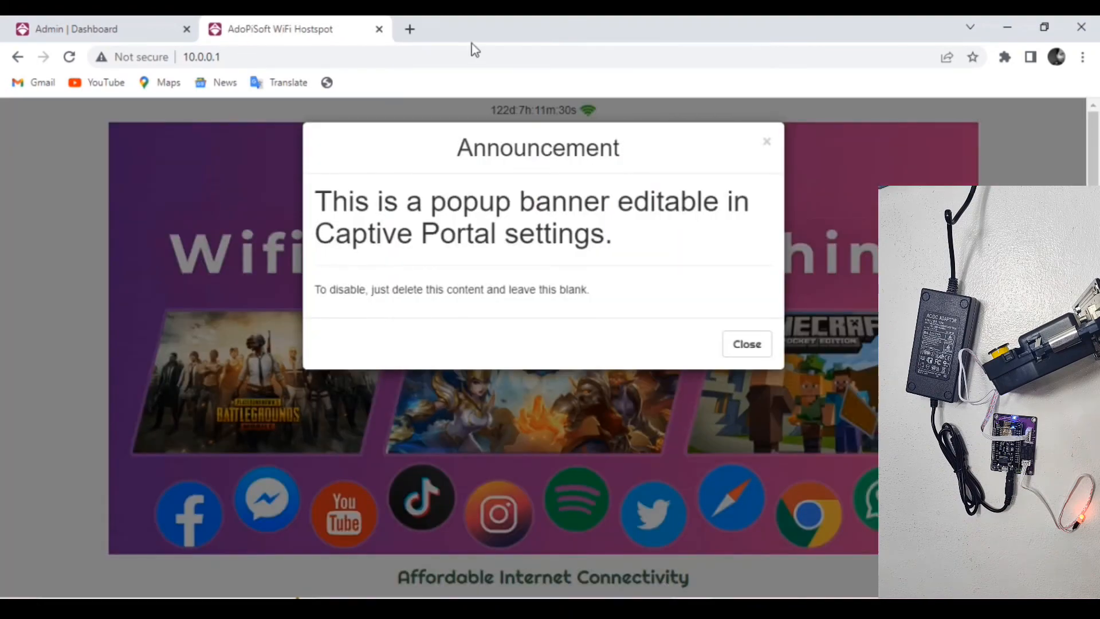
Dismiss the announcement, pick Wireless Portal under Buy WiFi, and pay ₱7 for 40 minutes
{"action": "left_click", "coordinate": [746, 343]}
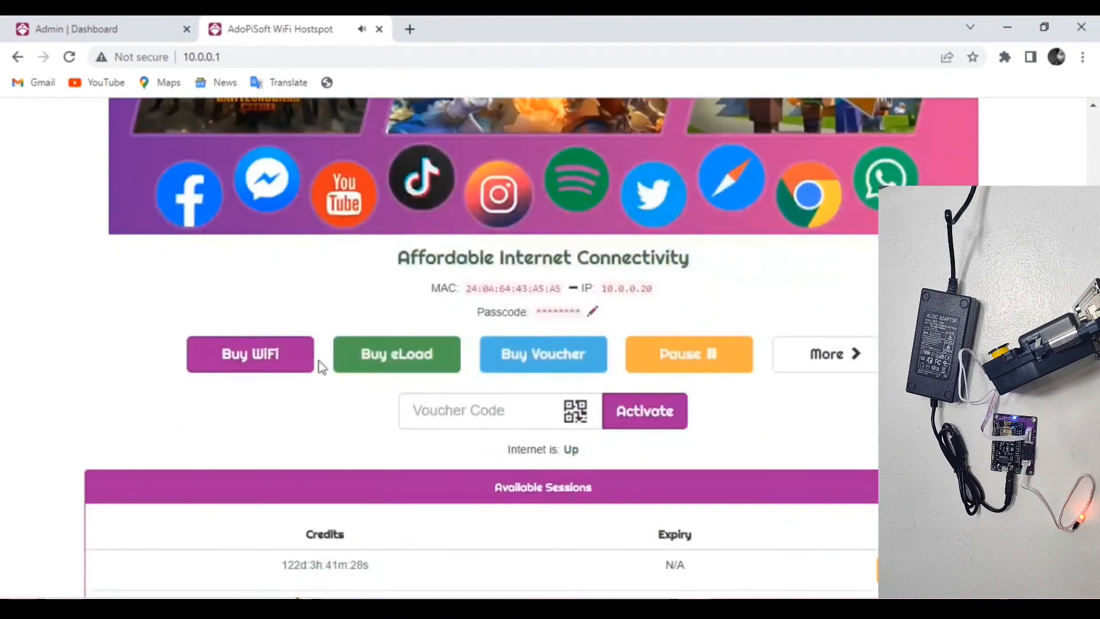
{"action": "left_click", "coordinate": [250, 354]}
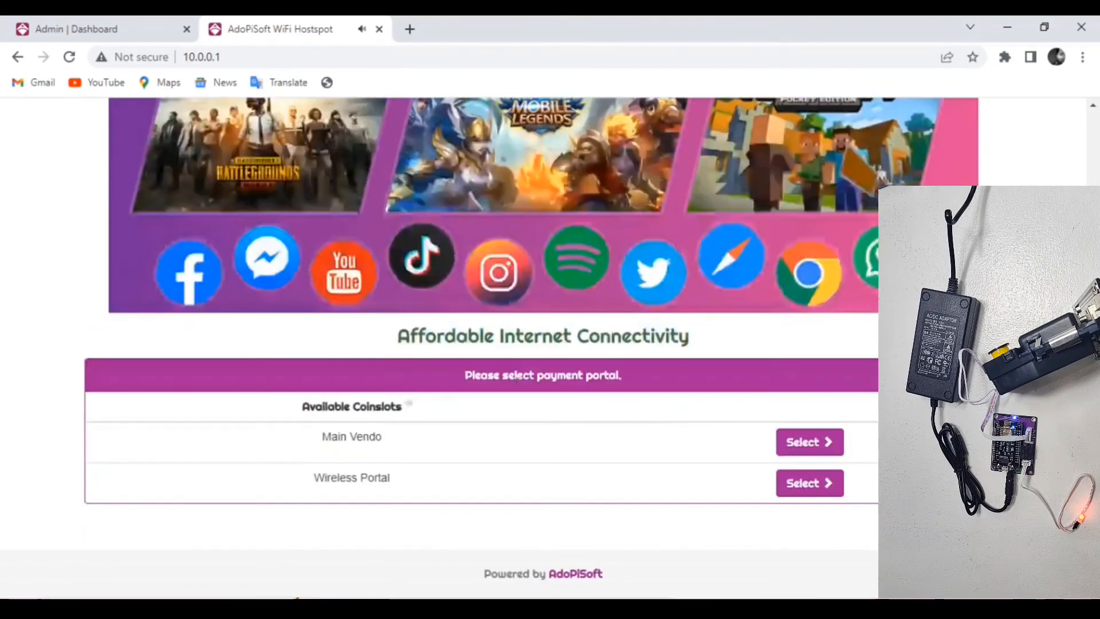
{"action": "left_click", "coordinate": [803, 483]}
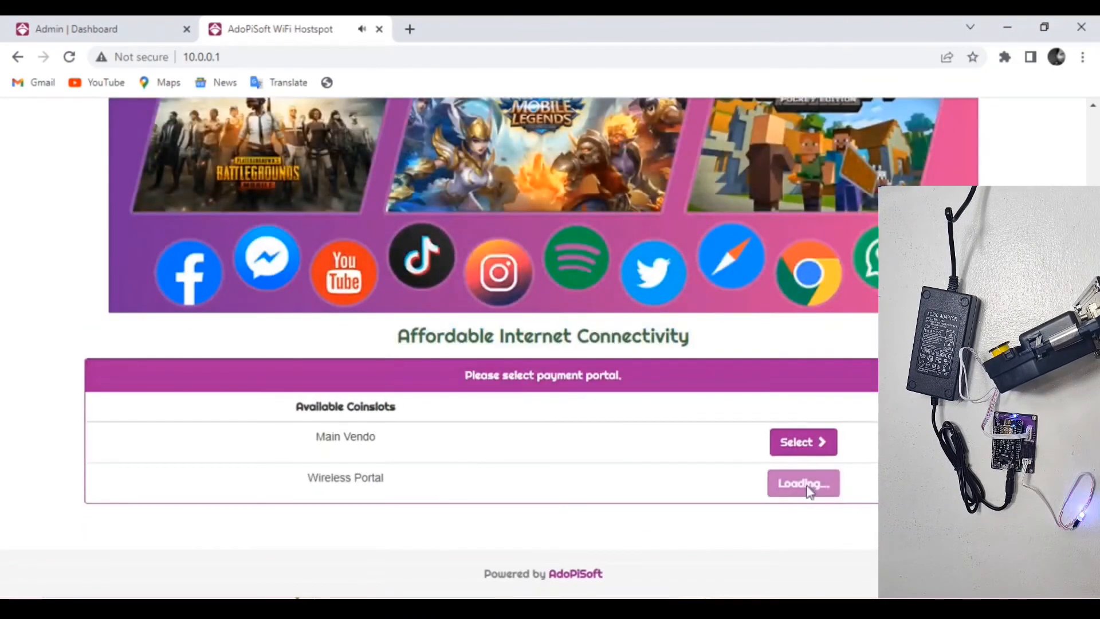
{"action": "left_click", "coordinate": [803, 483]}
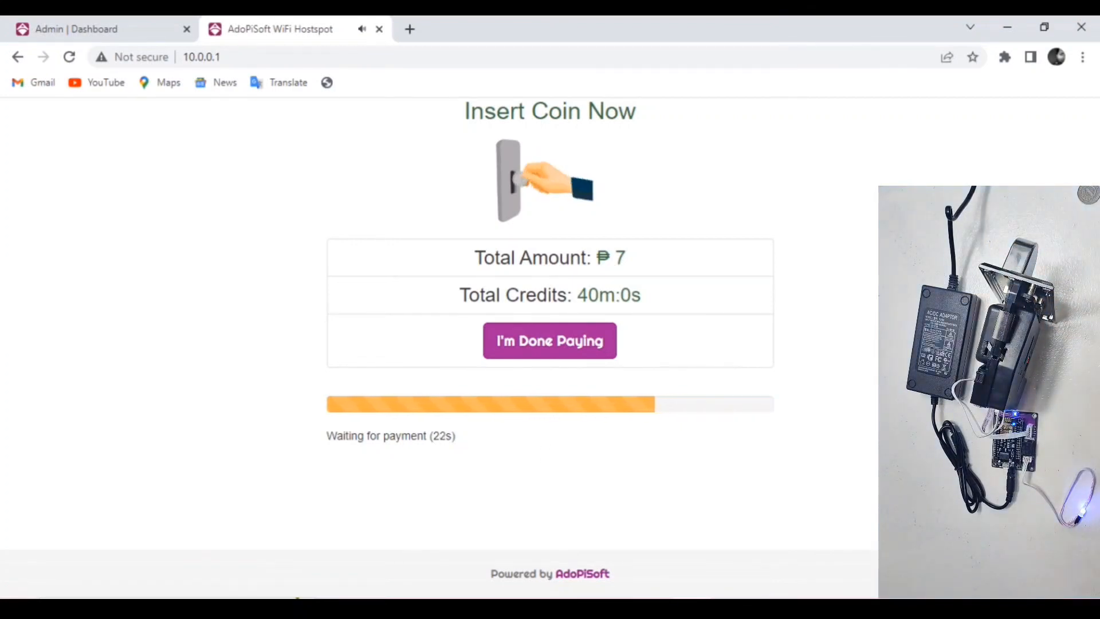
{"action": "left_click", "coordinate": [550, 340]}
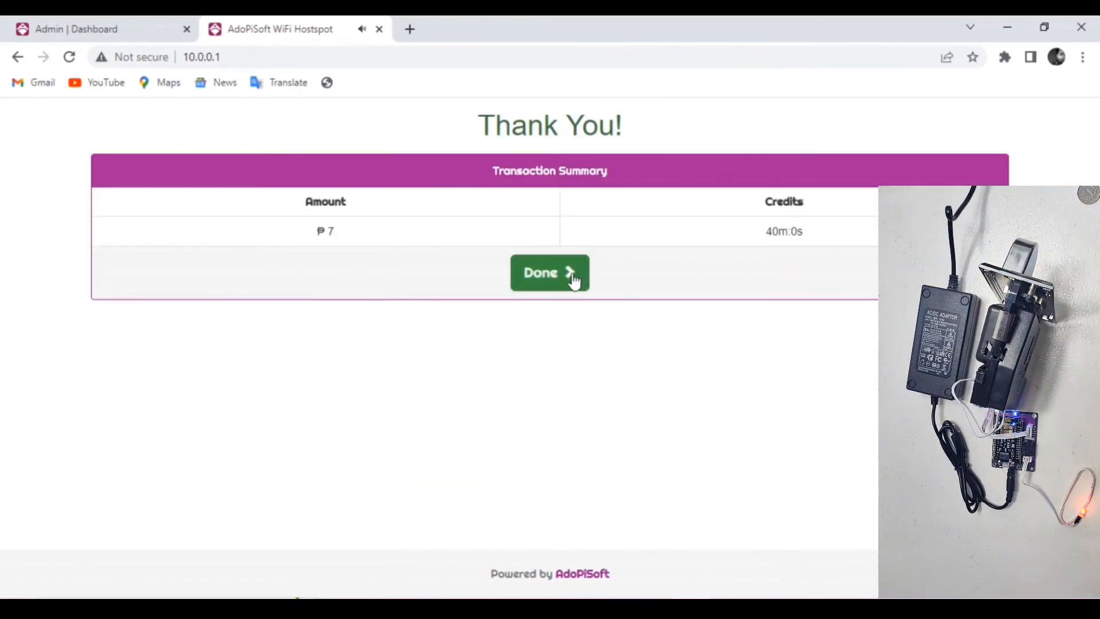
{"action": "left_click", "coordinate": [550, 273]}
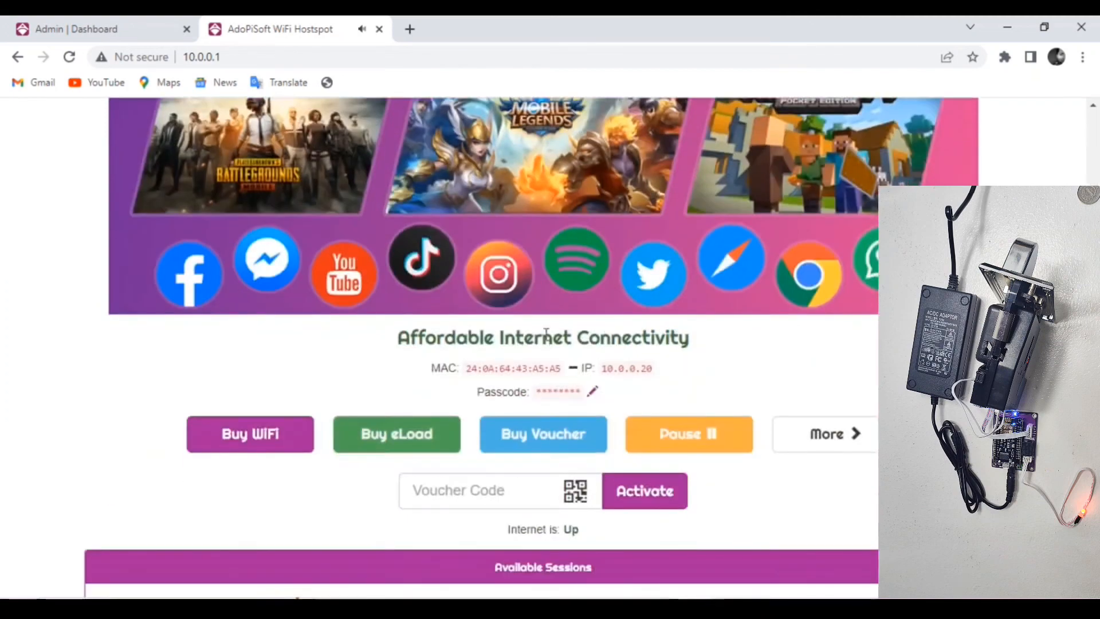
{"action": "scroll", "scroll_direction": "up", "scroll_amount": 3}
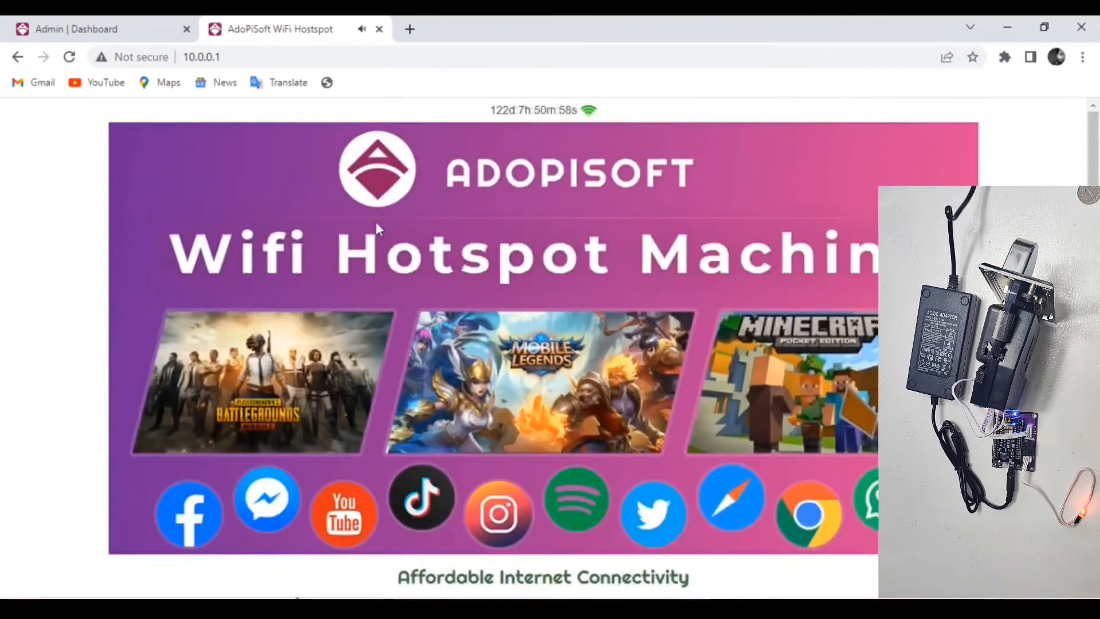